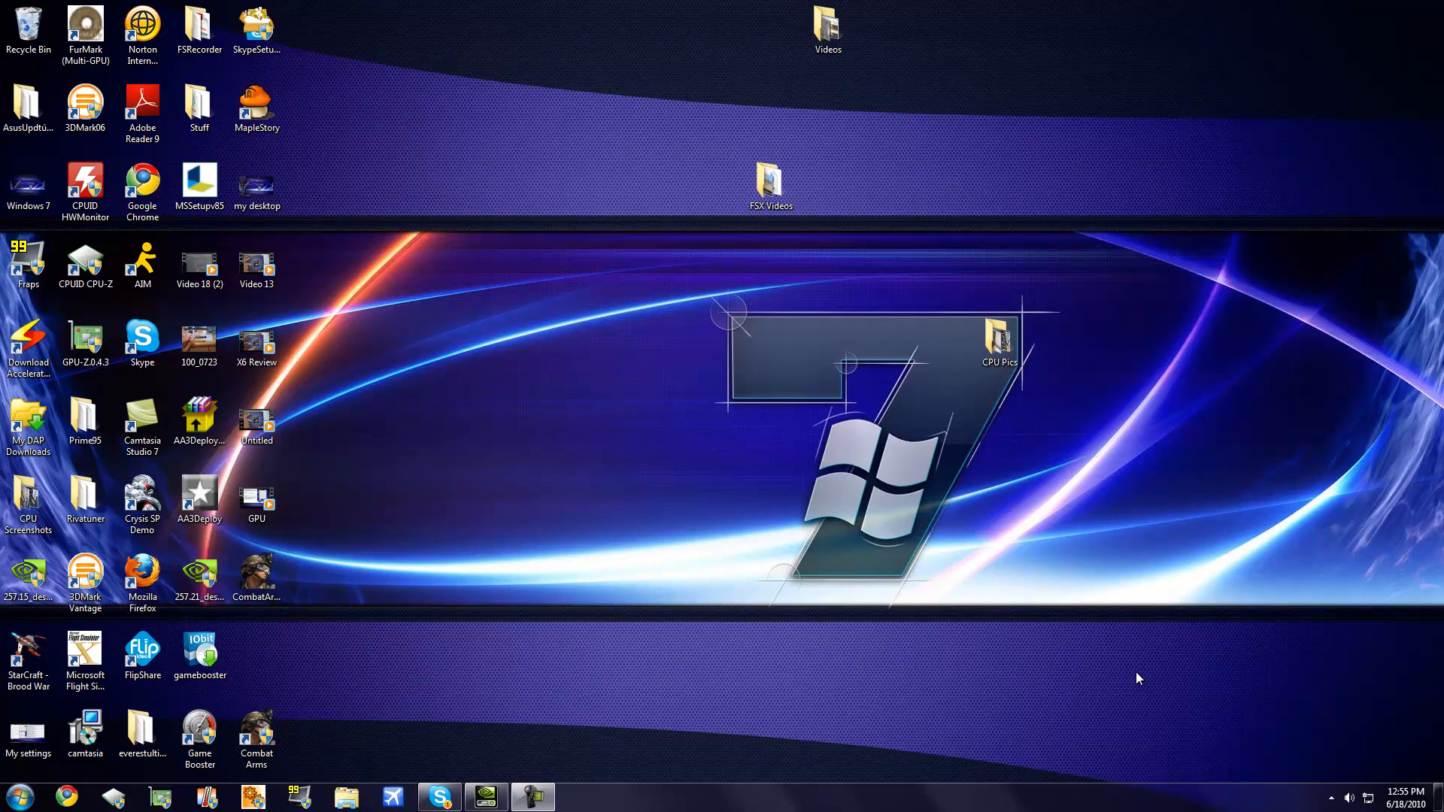
Step: Bring up the desktop context menu listing view, sort, new and personalize options
{"action": "right_click", "coordinate": [789, 552]}
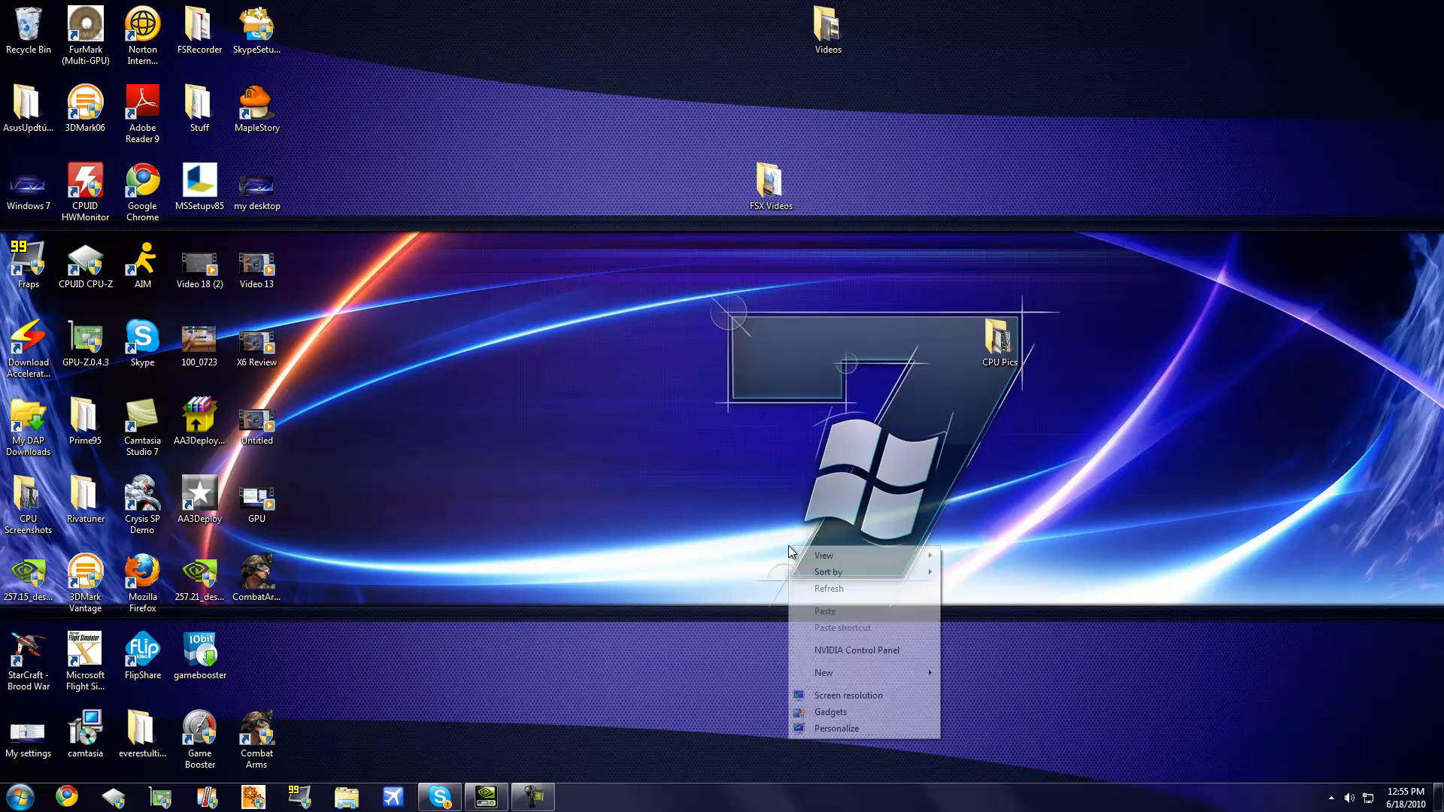
{"action": "mouse_move", "coordinate": [828, 572]}
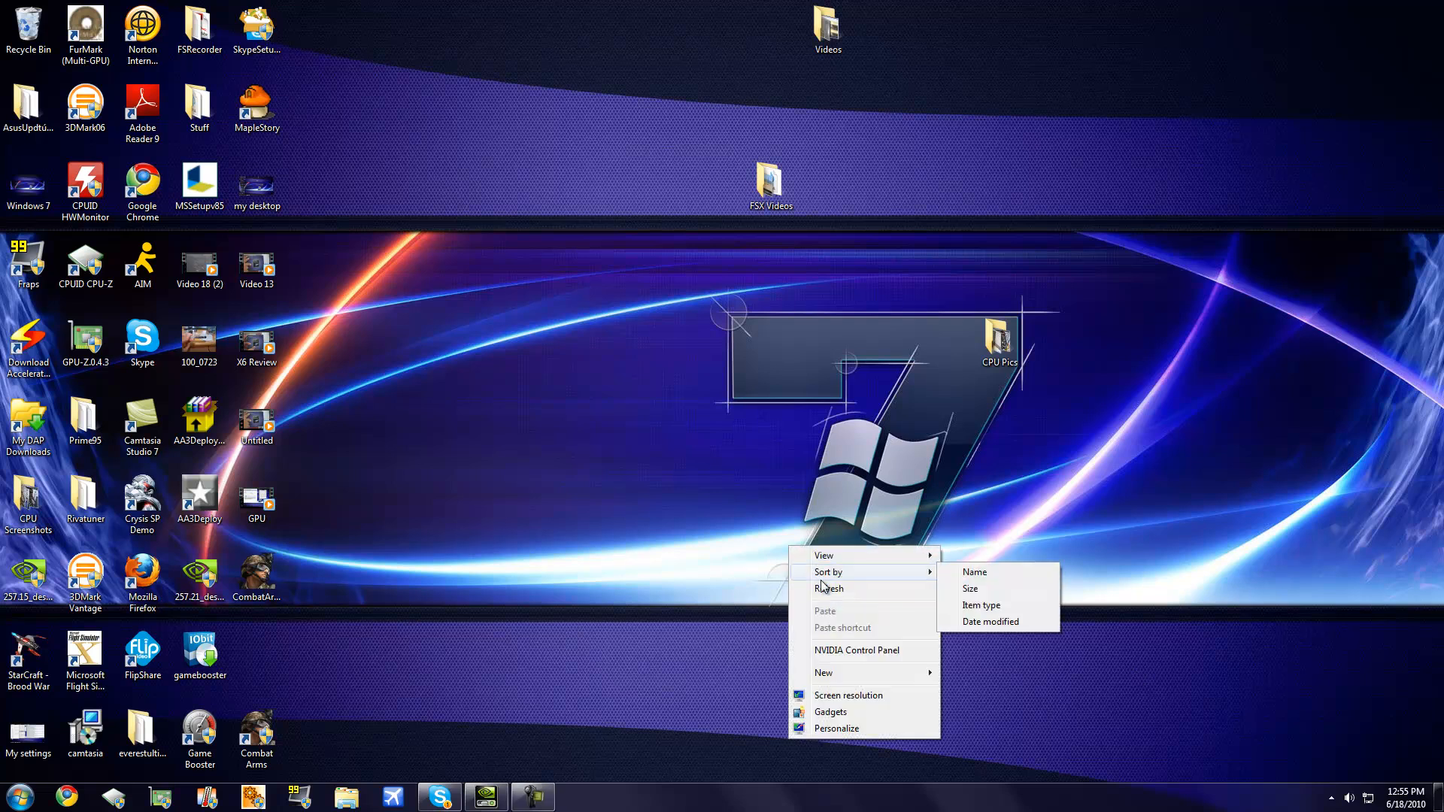
{"action": "mouse_move", "coordinate": [856, 650]}
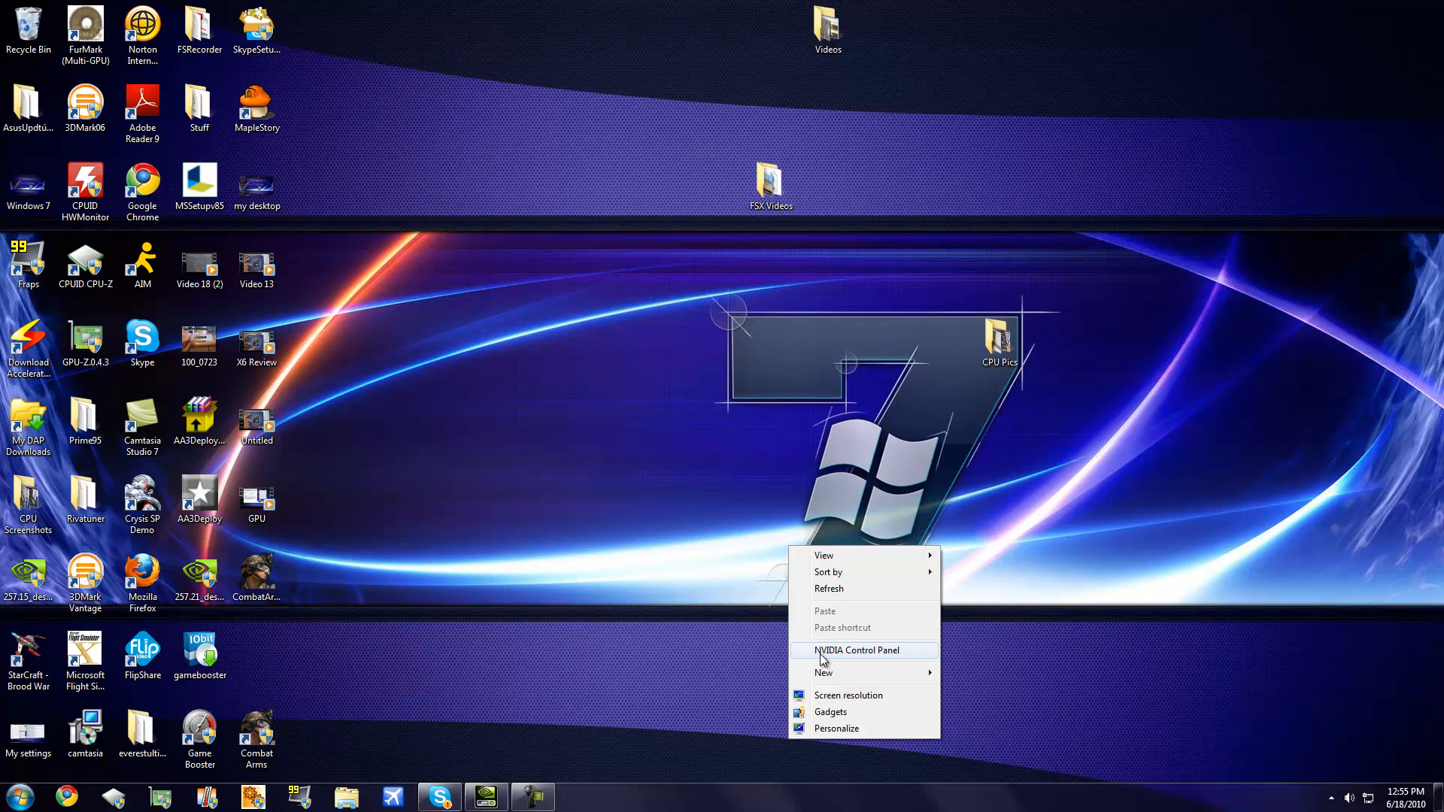
Step: Launch NVIDIA Control Panel and choose 'Use the advanced 3D image settings' under Adjust image settings with preview
{"action": "left_click", "coordinate": [854, 650]}
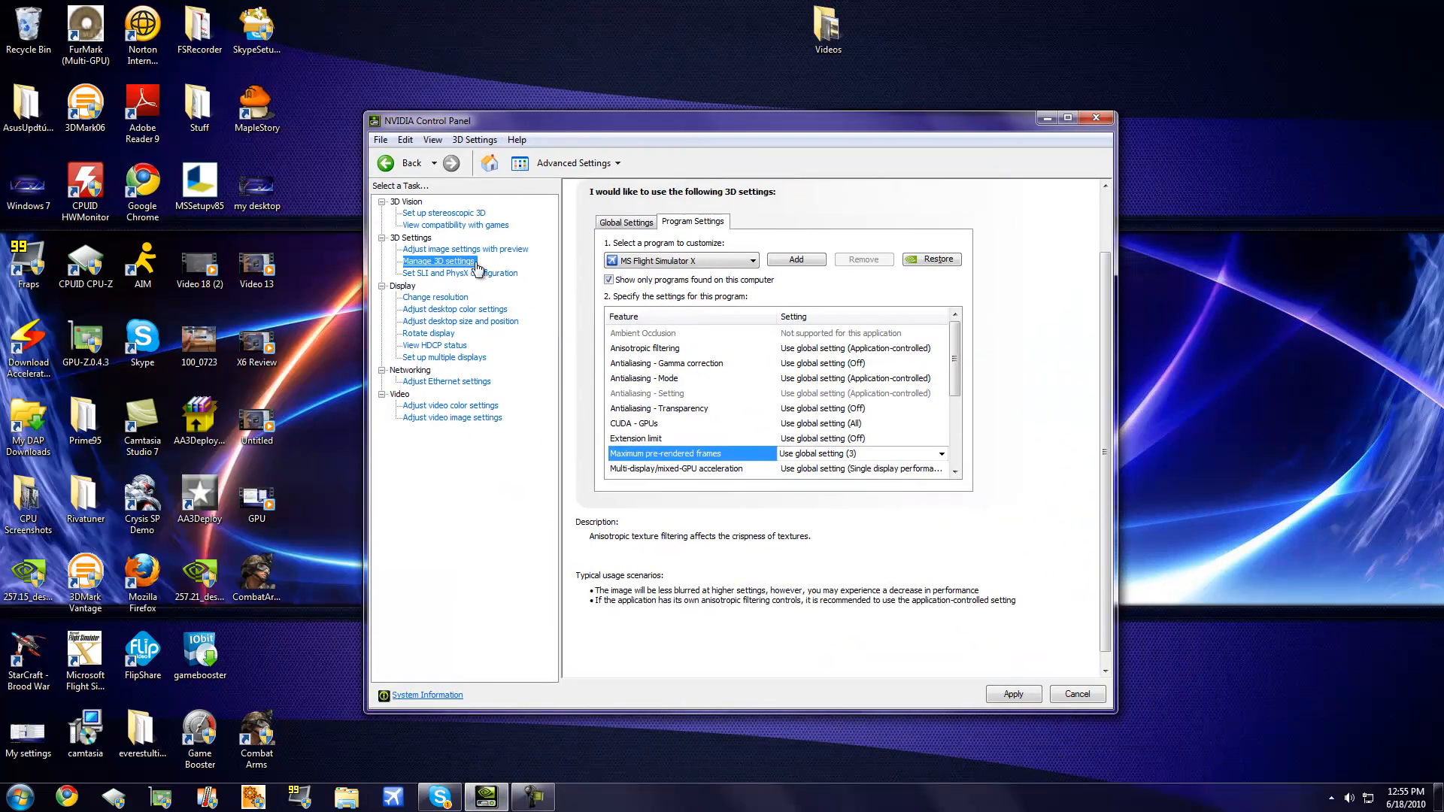
{"action": "left_click", "coordinate": [465, 248]}
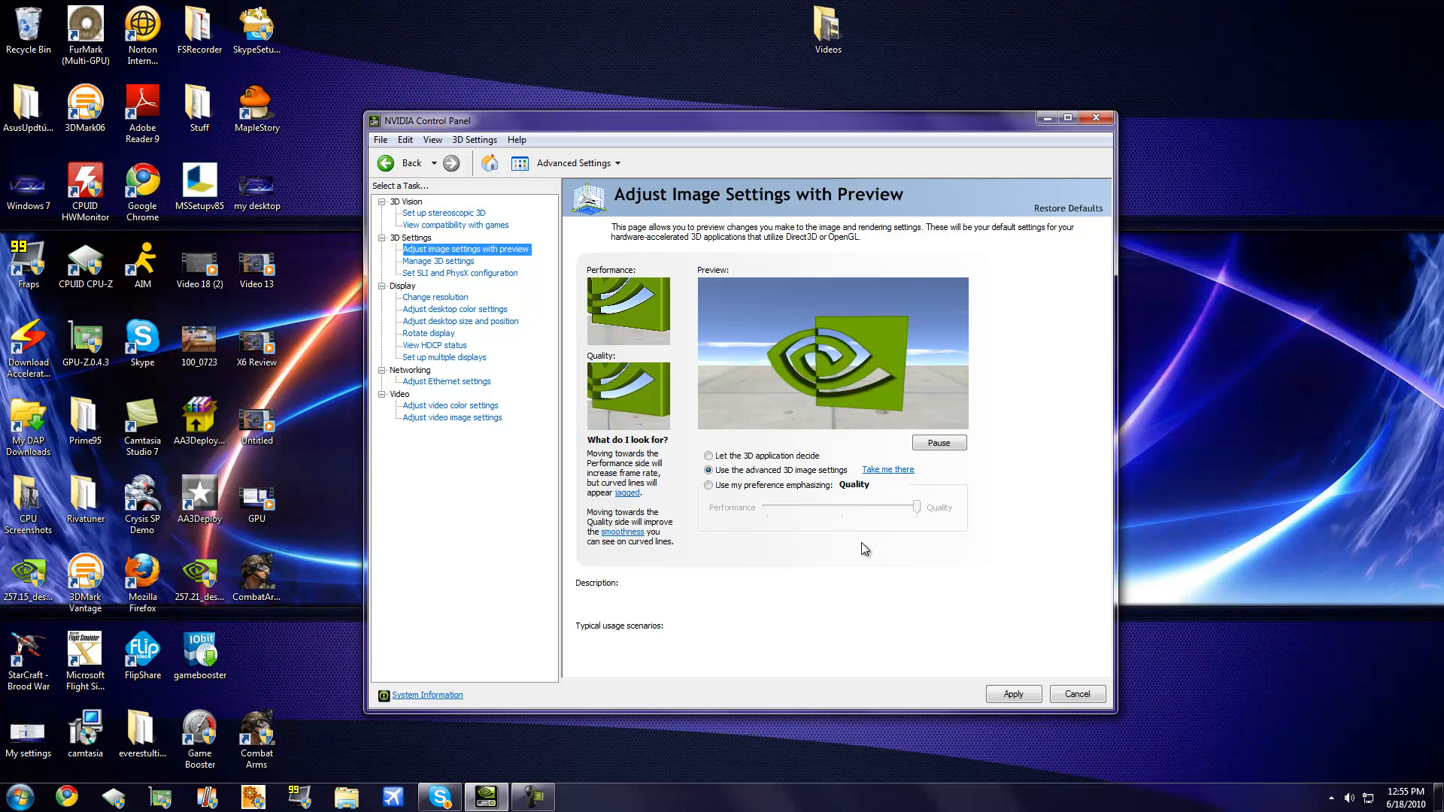
{"action": "left_click", "coordinate": [709, 469]}
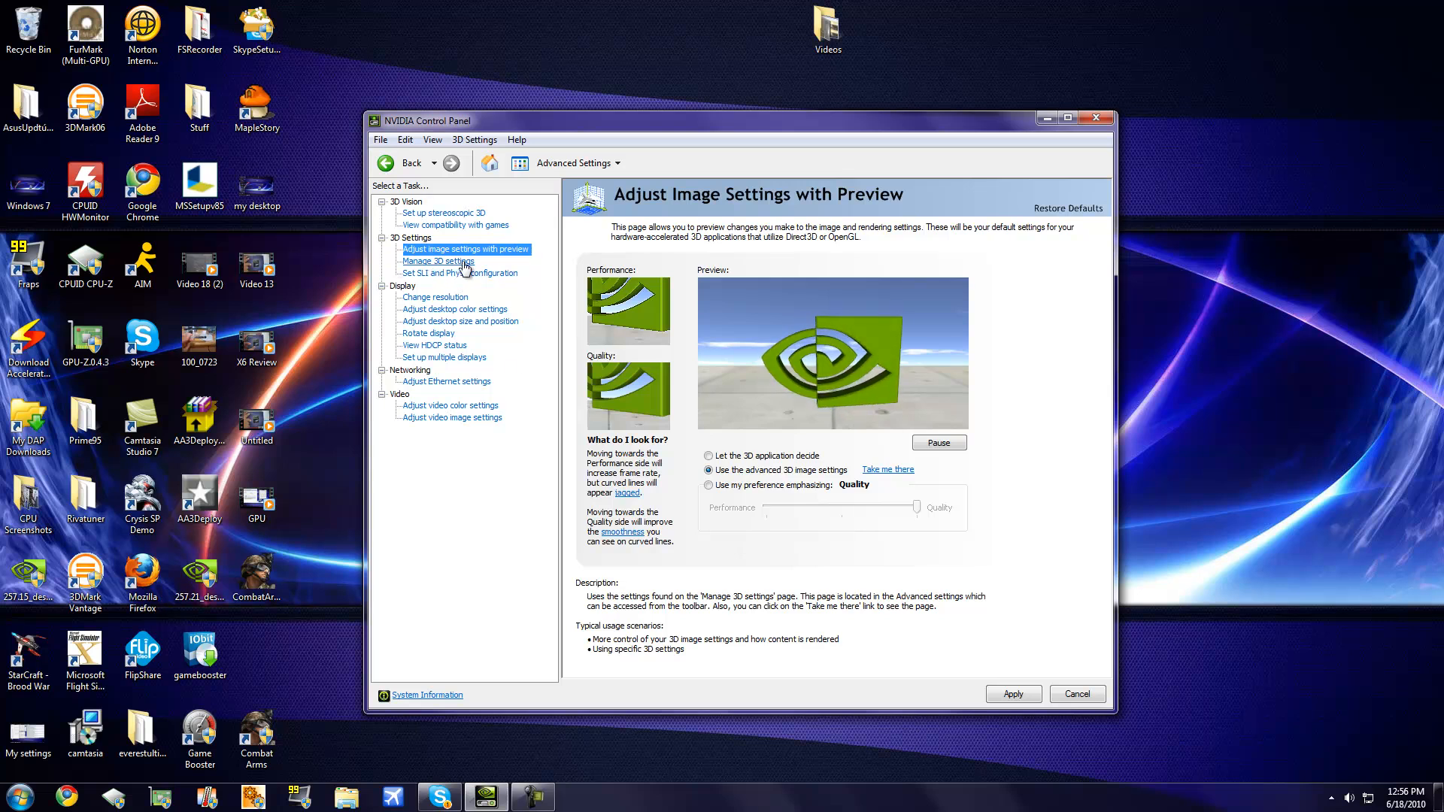
Step: Show the Global Settings feature list under Manage 3D settings and scroll through it
{"action": "left_click", "coordinate": [438, 260]}
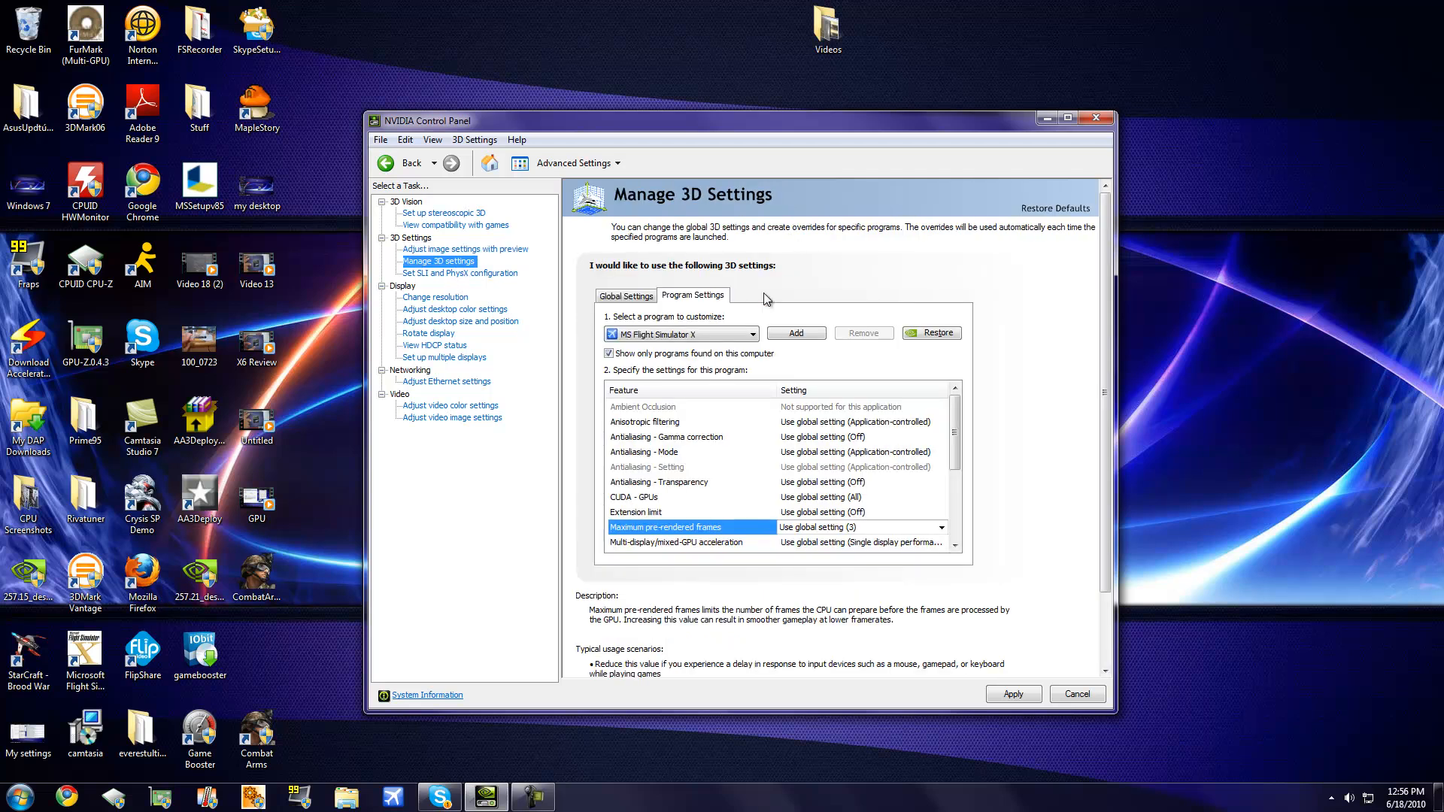
{"action": "left_click", "coordinate": [624, 295]}
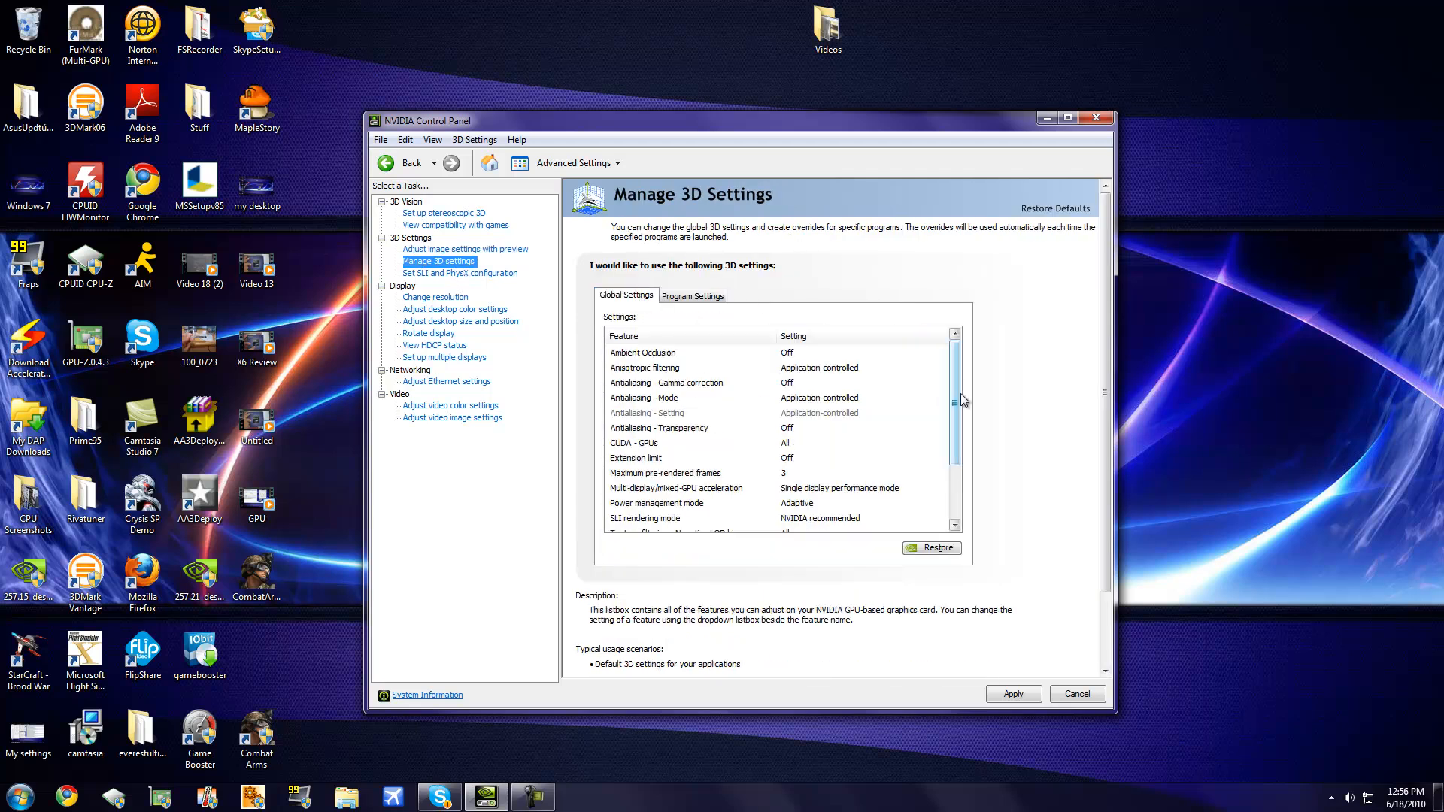
{"action": "scroll", "scroll_direction": "down", "scroll_amount": 3}
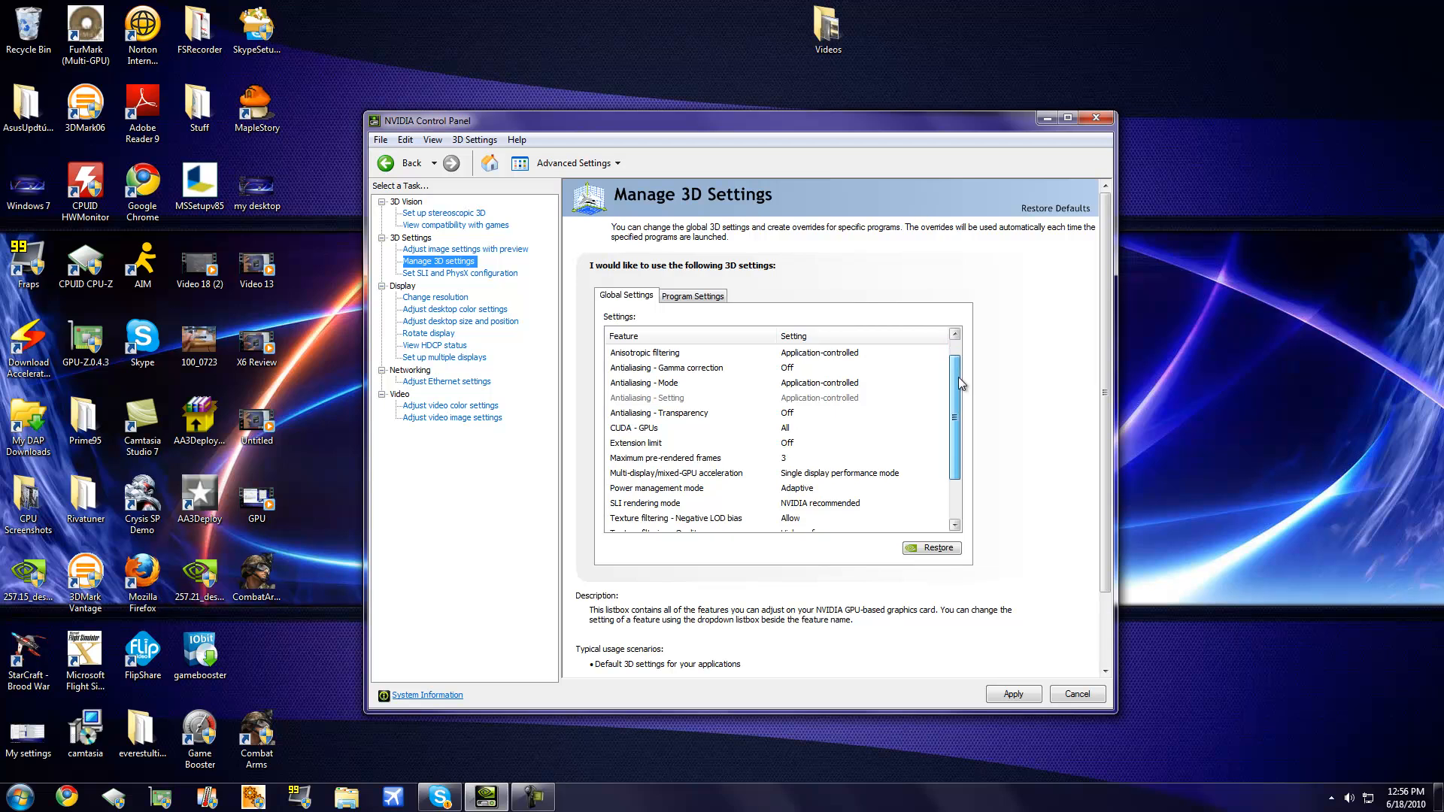
{"action": "scroll", "scroll_direction": "down", "scroll_amount": 3}
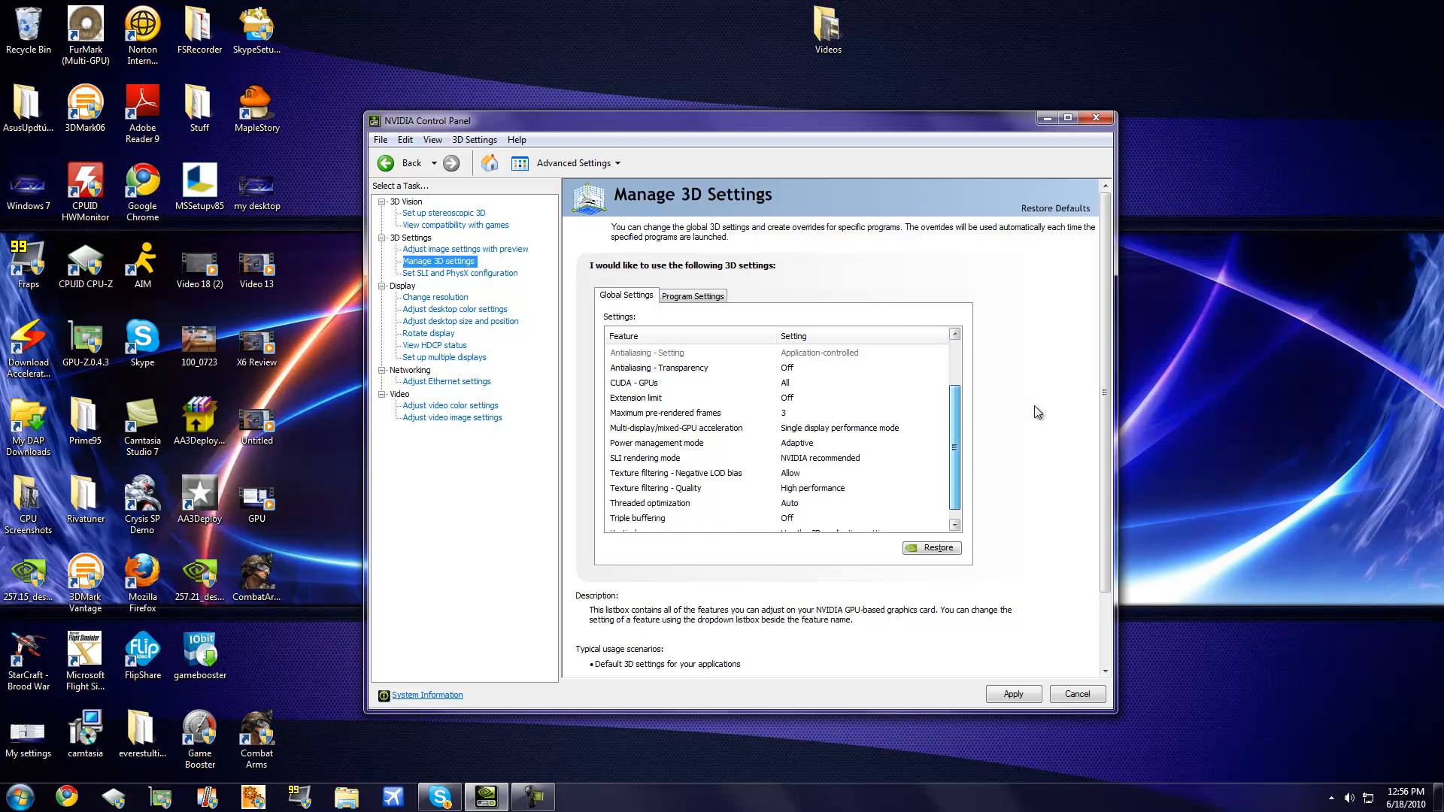
{"action": "scroll", "scroll_direction": "down", "scroll_amount": 3}
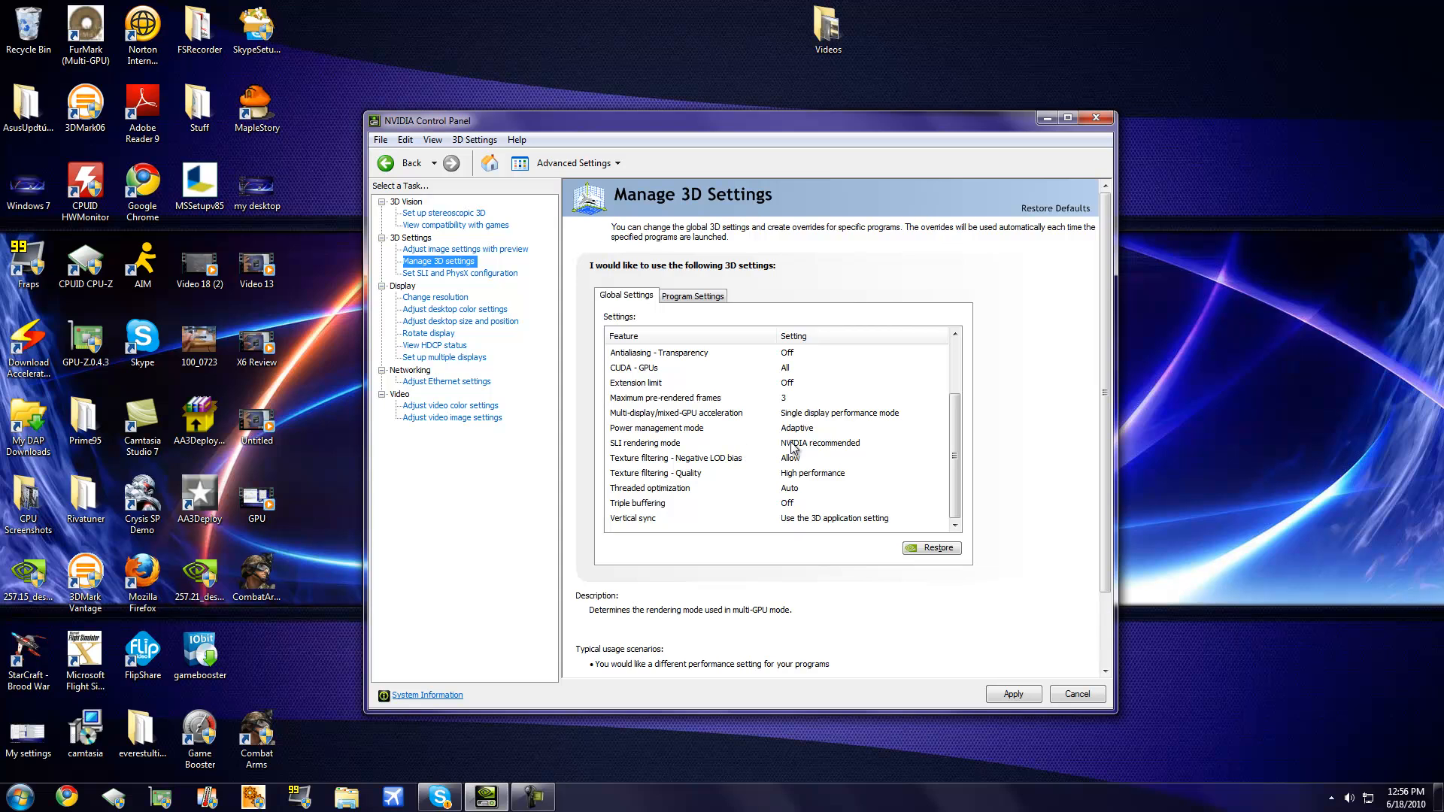
{"action": "mouse_move", "coordinate": [854, 450]}
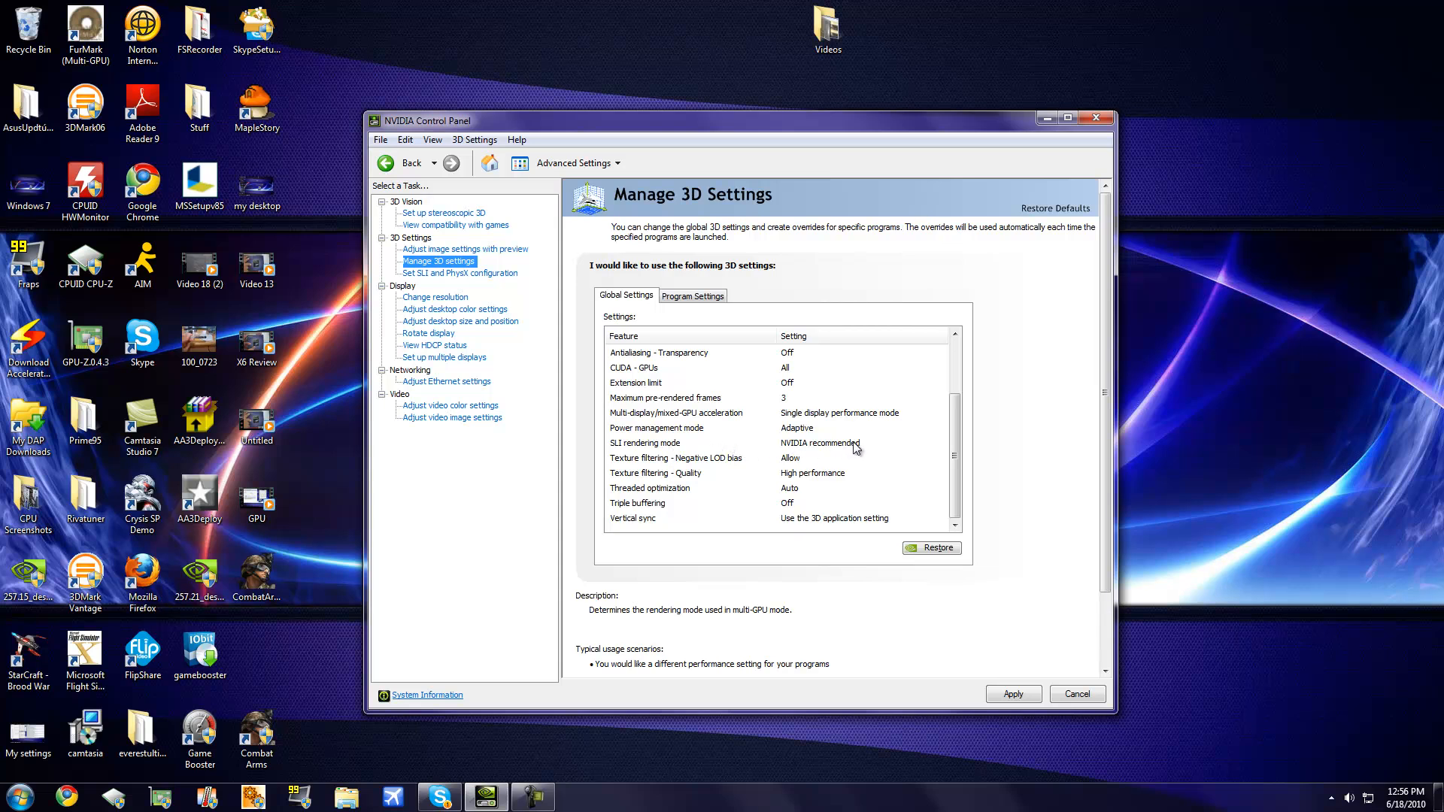
{"action": "left_click", "coordinate": [940, 442]}
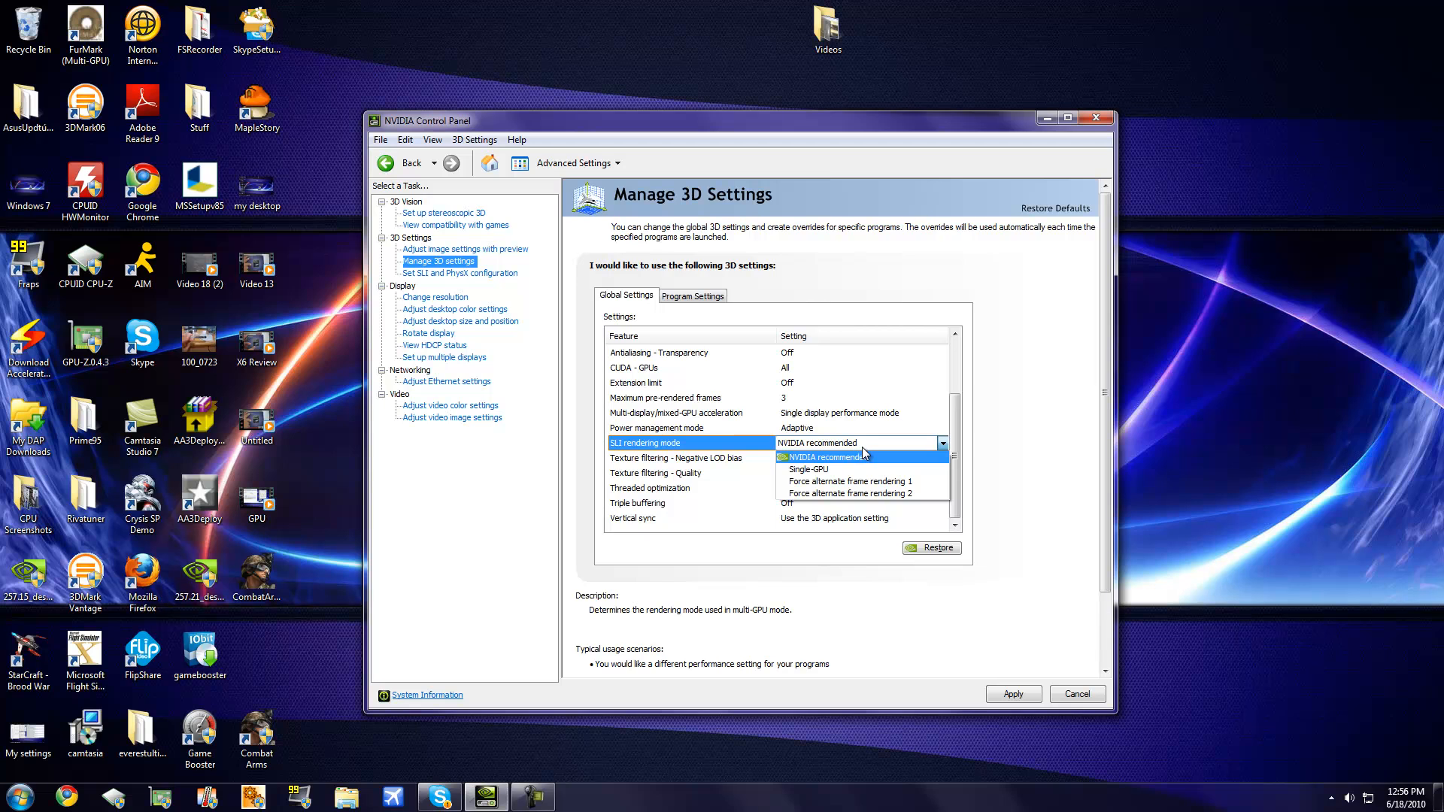
{"action": "mouse_move", "coordinate": [866, 454]}
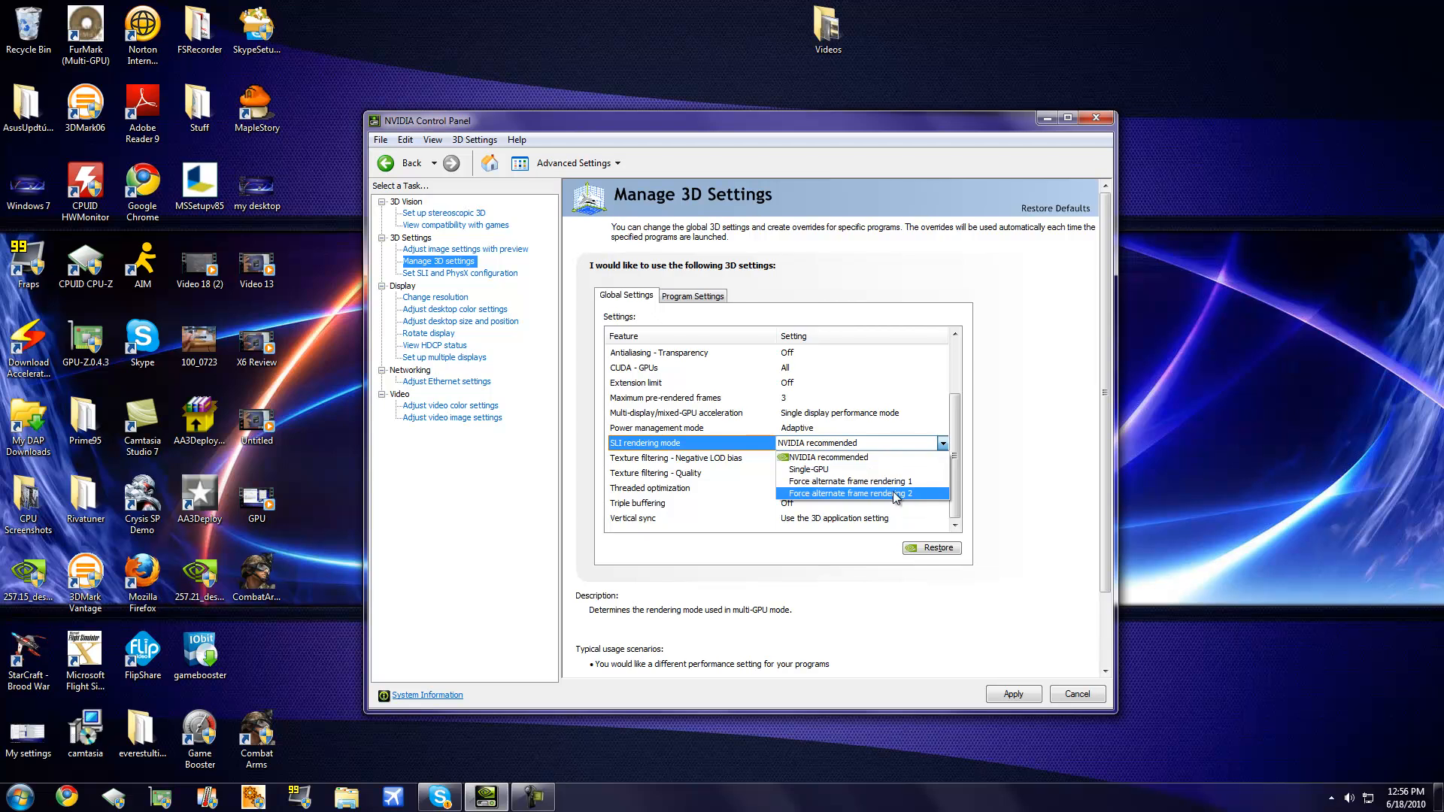
{"action": "left_click", "coordinate": [847, 493]}
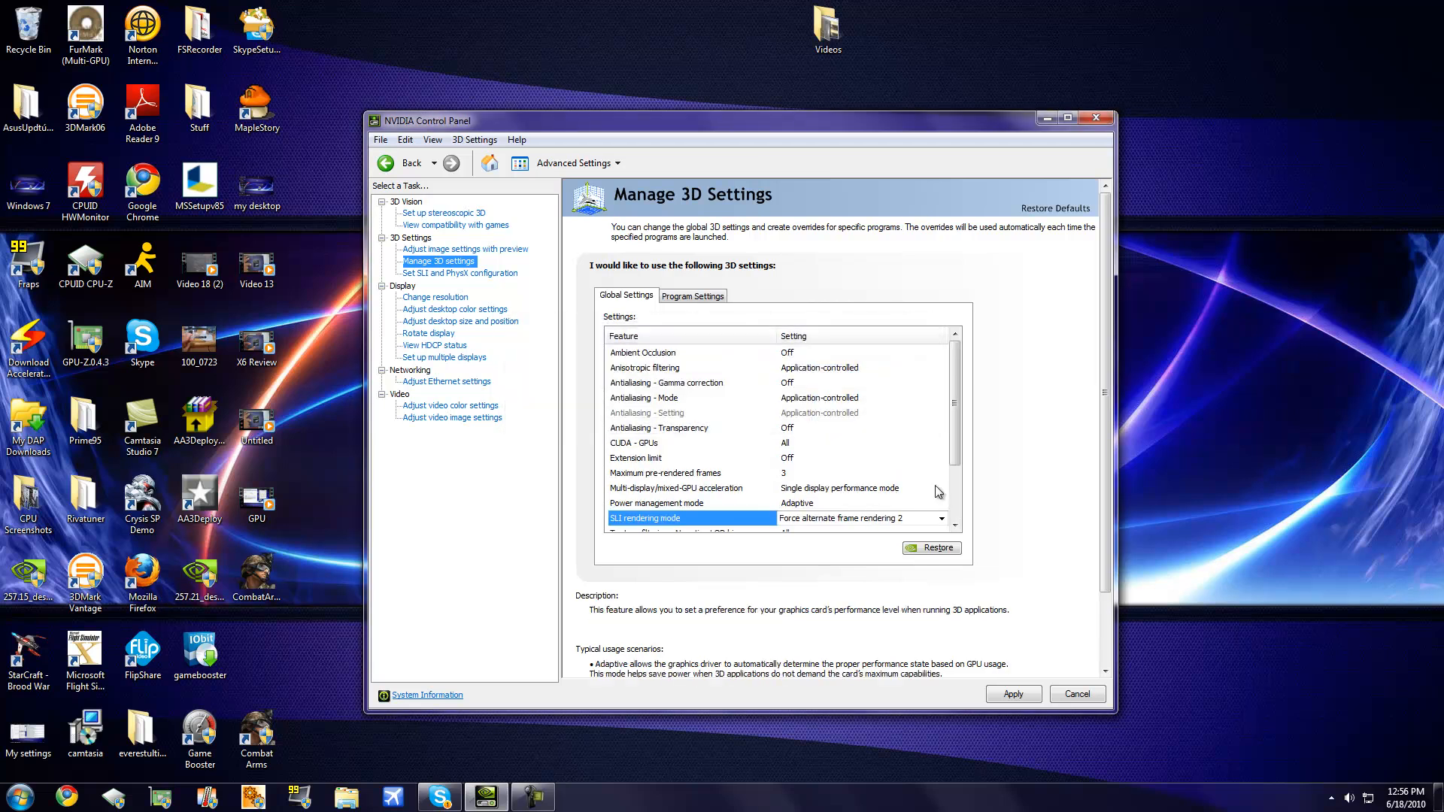
{"action": "scroll", "scroll_direction": "down", "scroll_amount": 3}
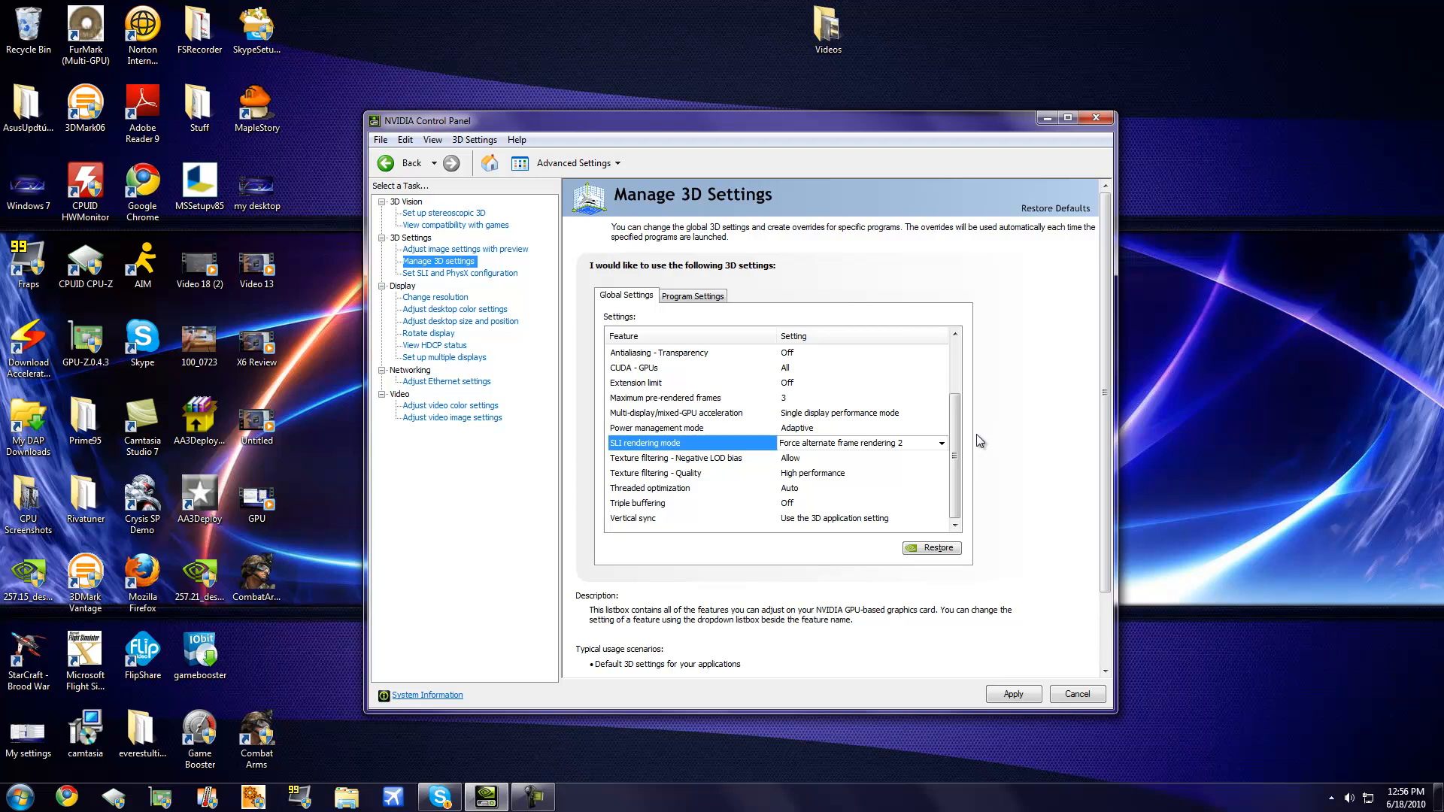
{"action": "left_click", "coordinate": [940, 443]}
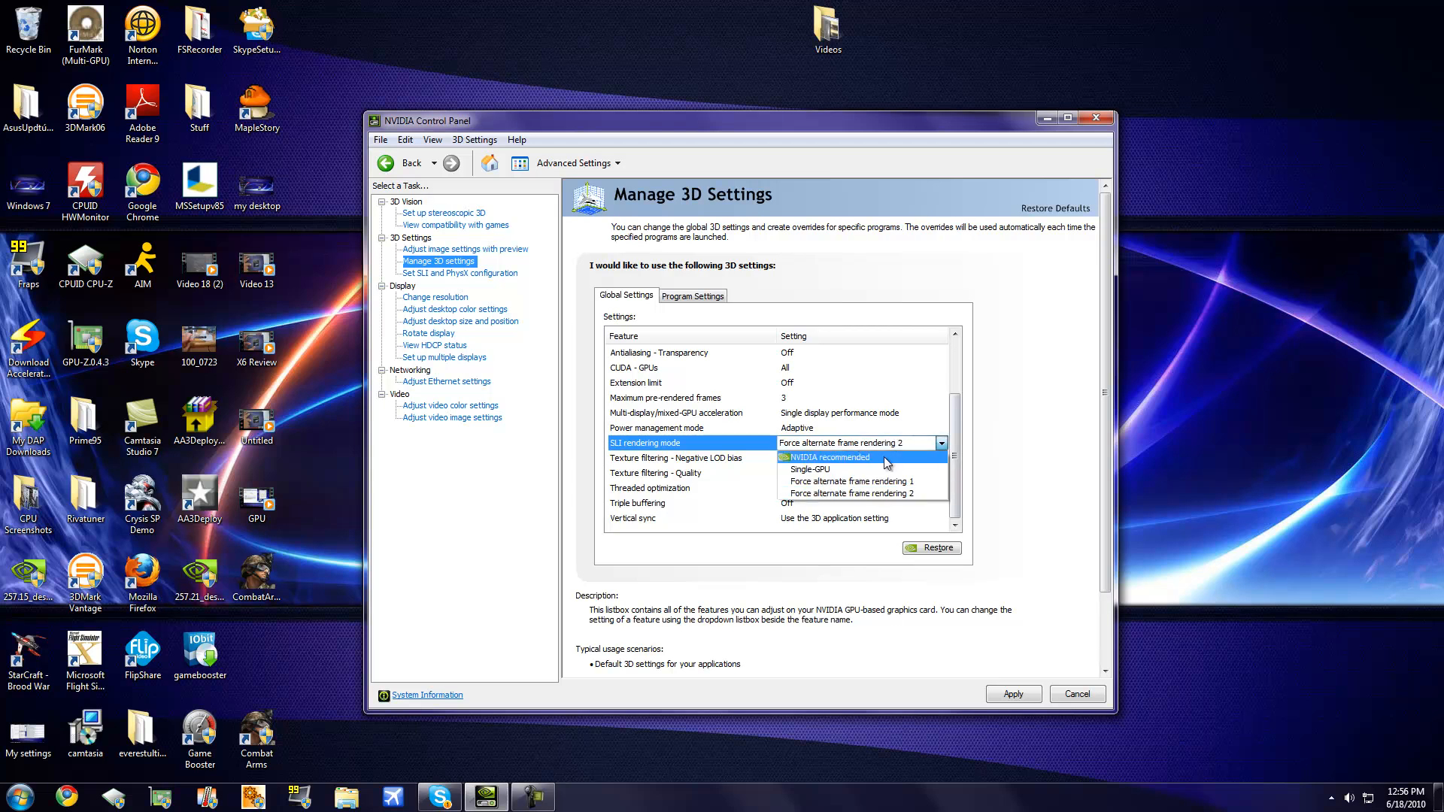
{"action": "left_click", "coordinate": [825, 457]}
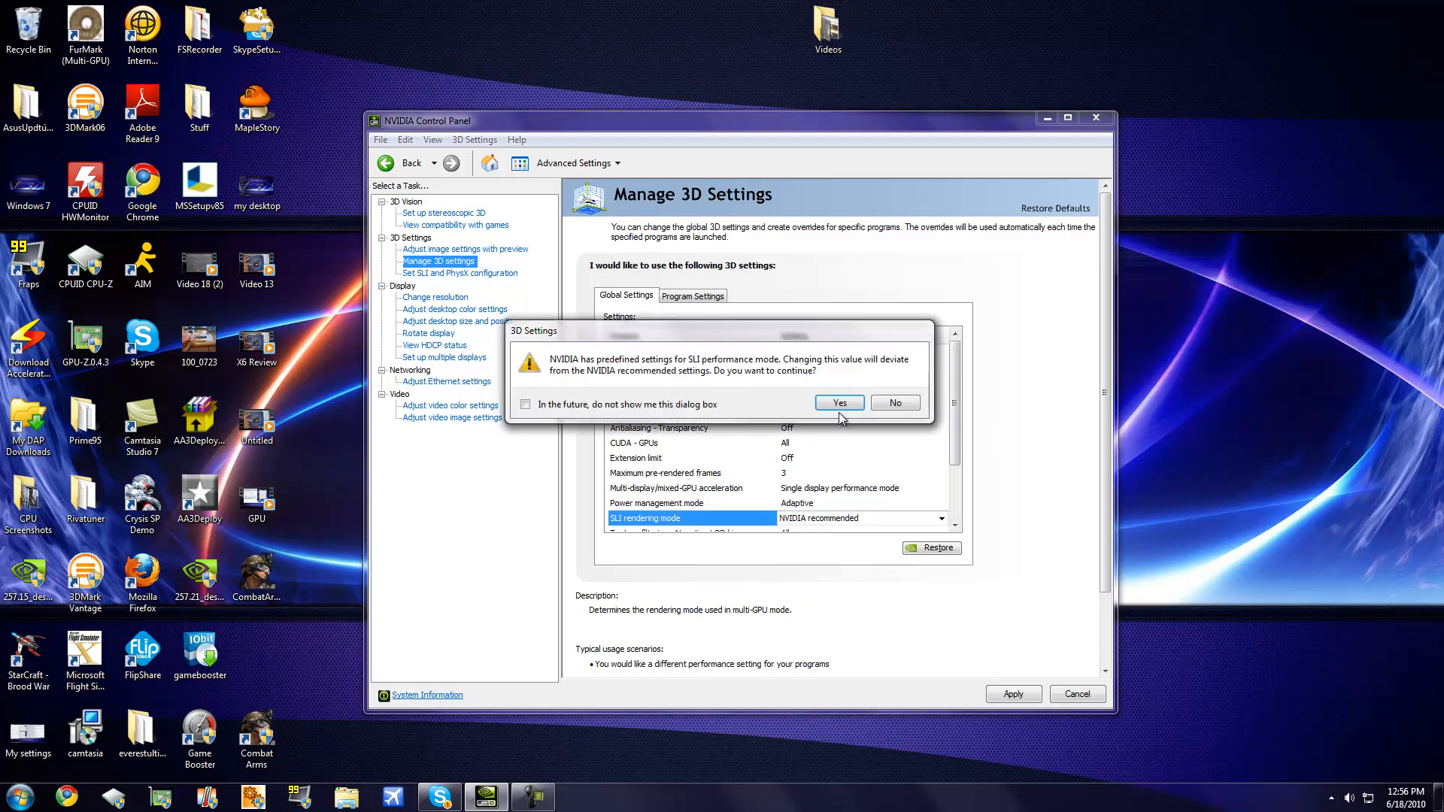
{"action": "left_click", "coordinate": [838, 403]}
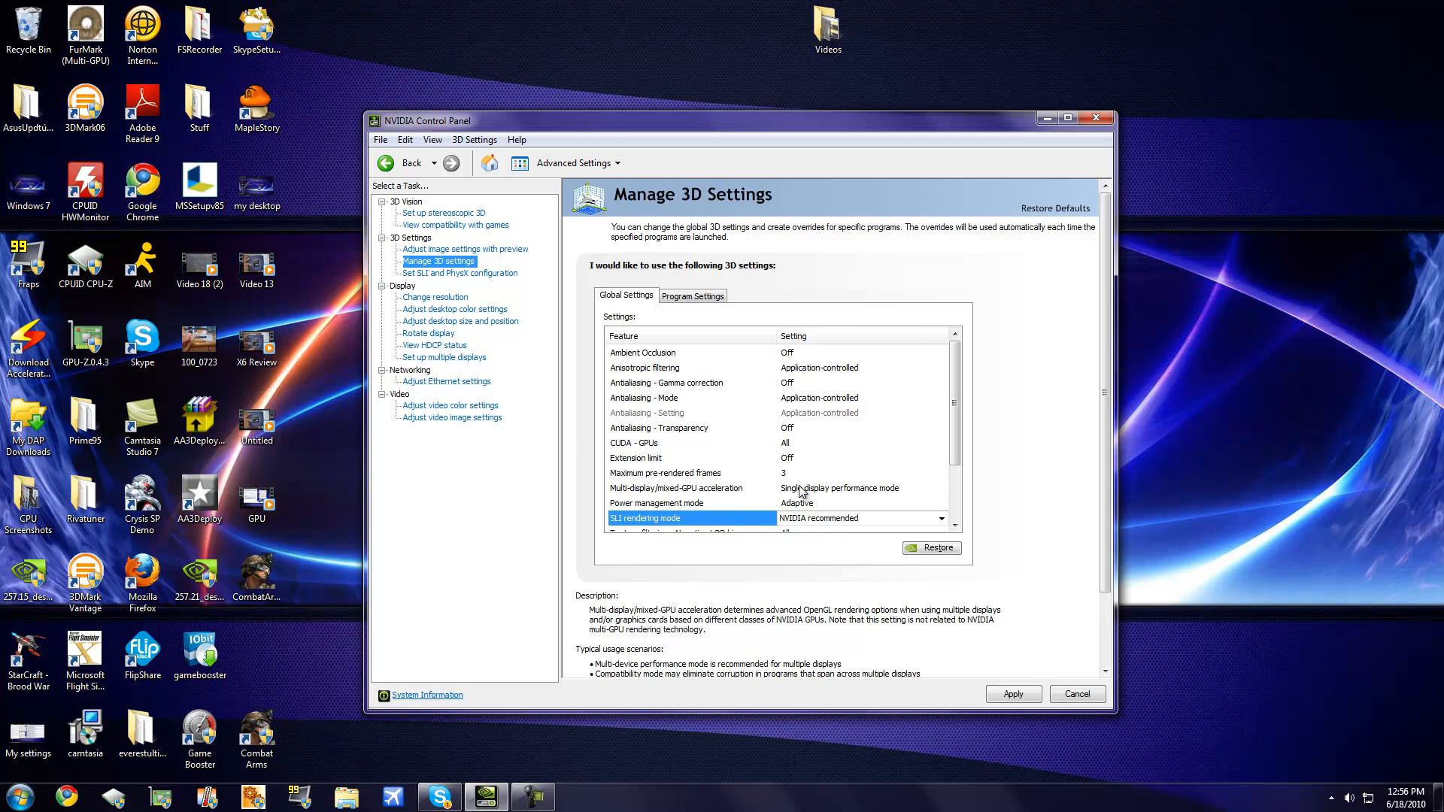
Step: Set Power management mode to 'Prefer maximum performance' instead of Adaptive
{"action": "left_click", "coordinate": [861, 487]}
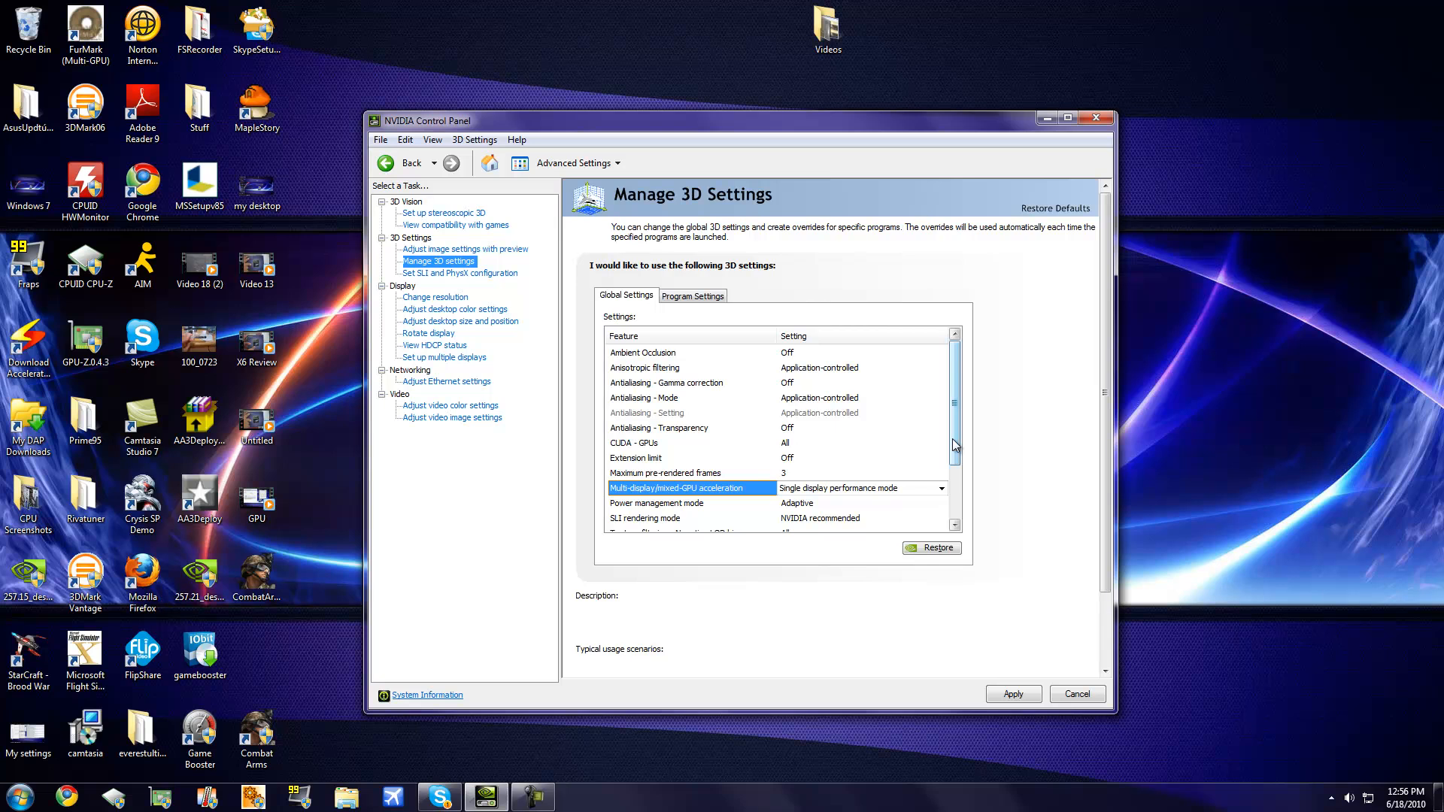
{"action": "left_click", "coordinate": [656, 488]}
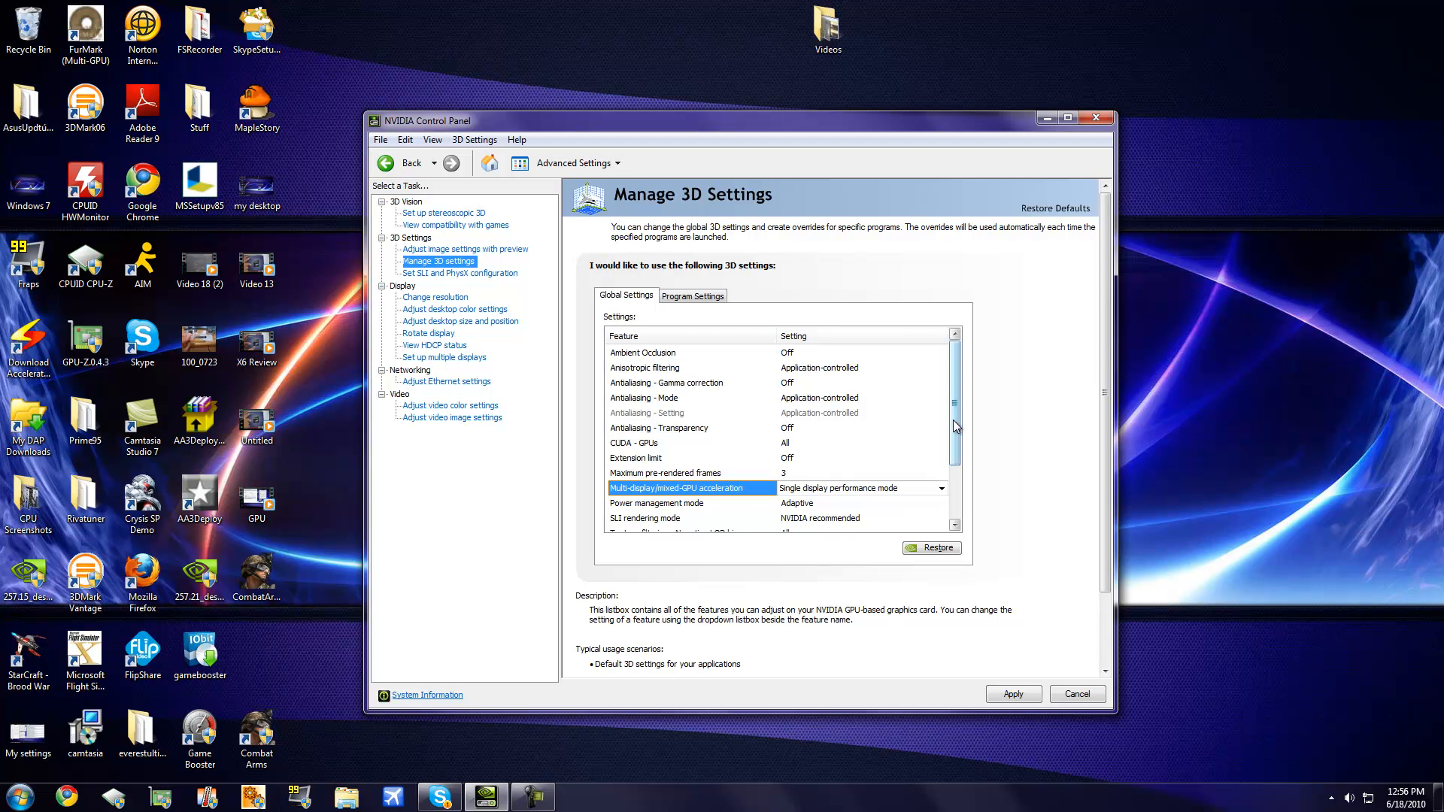
{"action": "scroll", "scroll_direction": "down", "scroll_amount": 3}
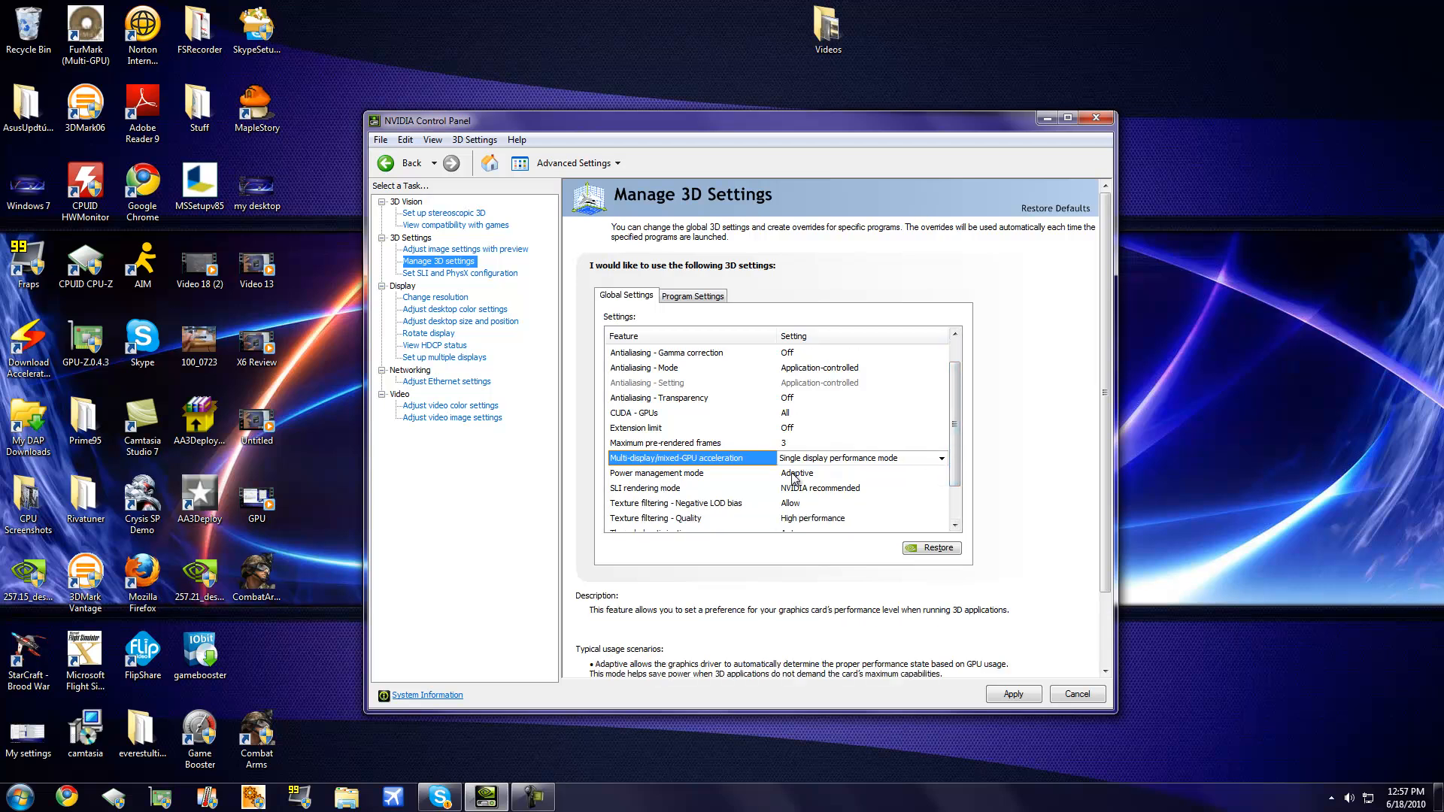
{"action": "mouse_move", "coordinate": [831, 478]}
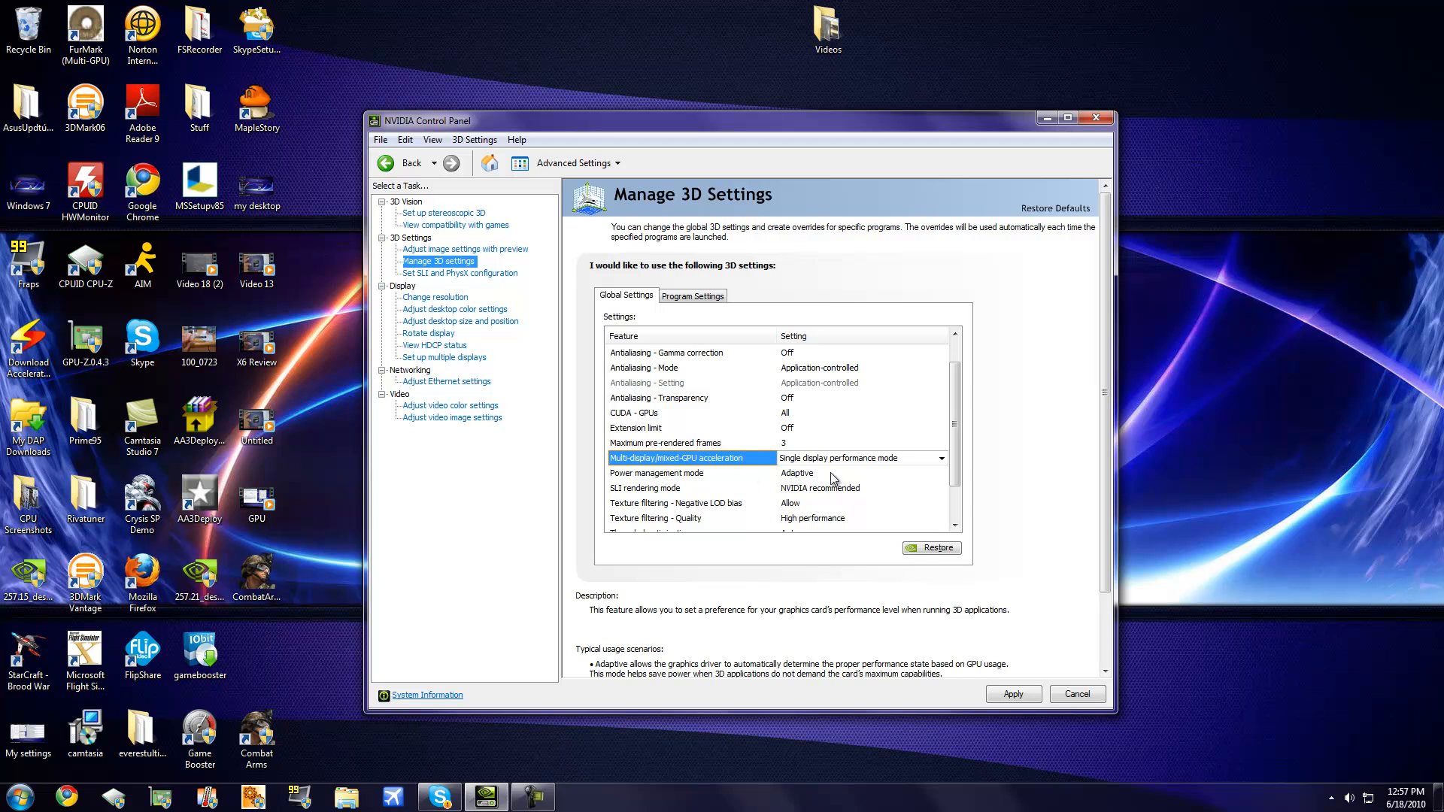
{"action": "mouse_move", "coordinate": [814, 478]}
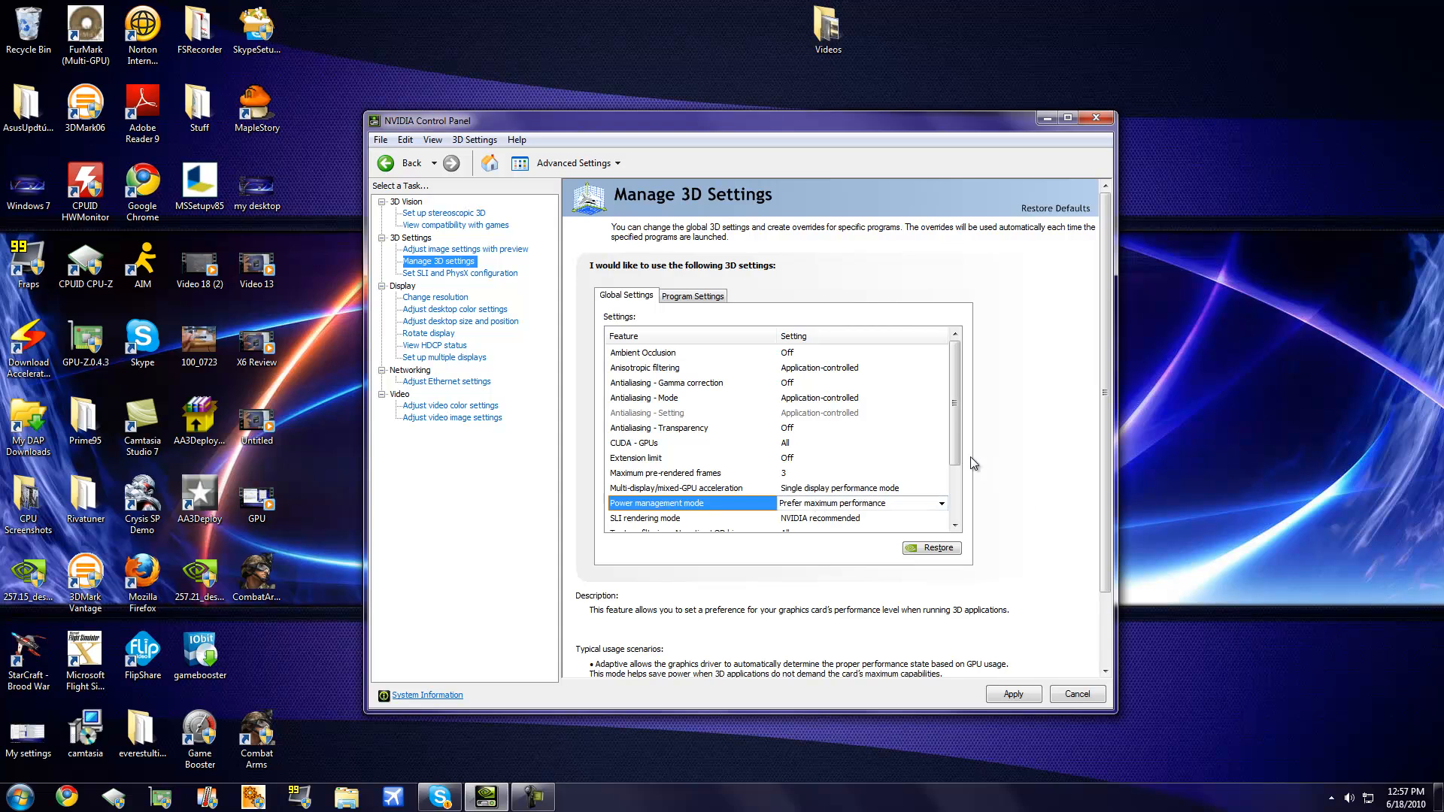
{"action": "scroll", "scroll_direction": "down", "scroll_amount": 3}
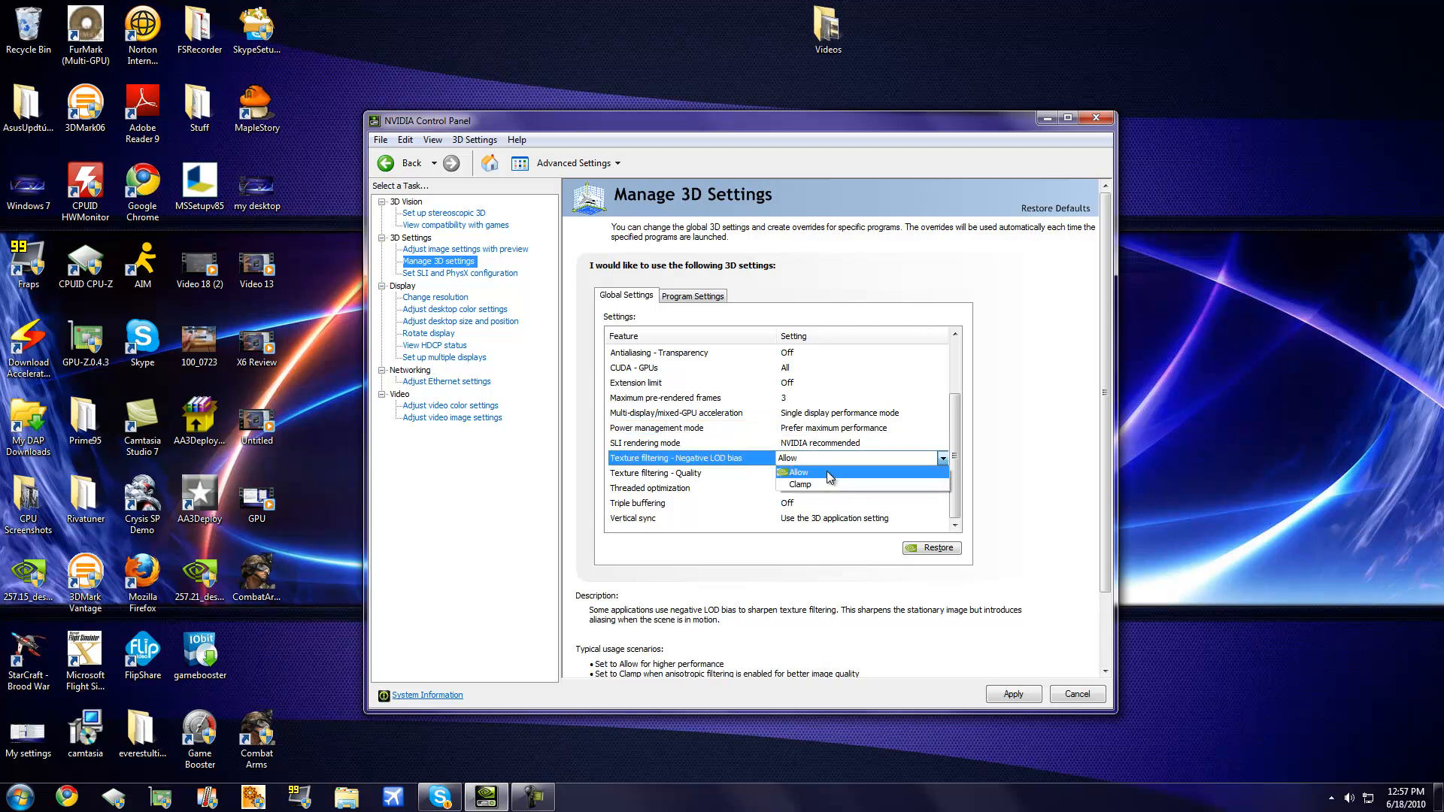
Step: Keep Negative LOD bias at Allow and settle Texture filtering quality on High performance after trying Quality
{"action": "left_click", "coordinate": [825, 472]}
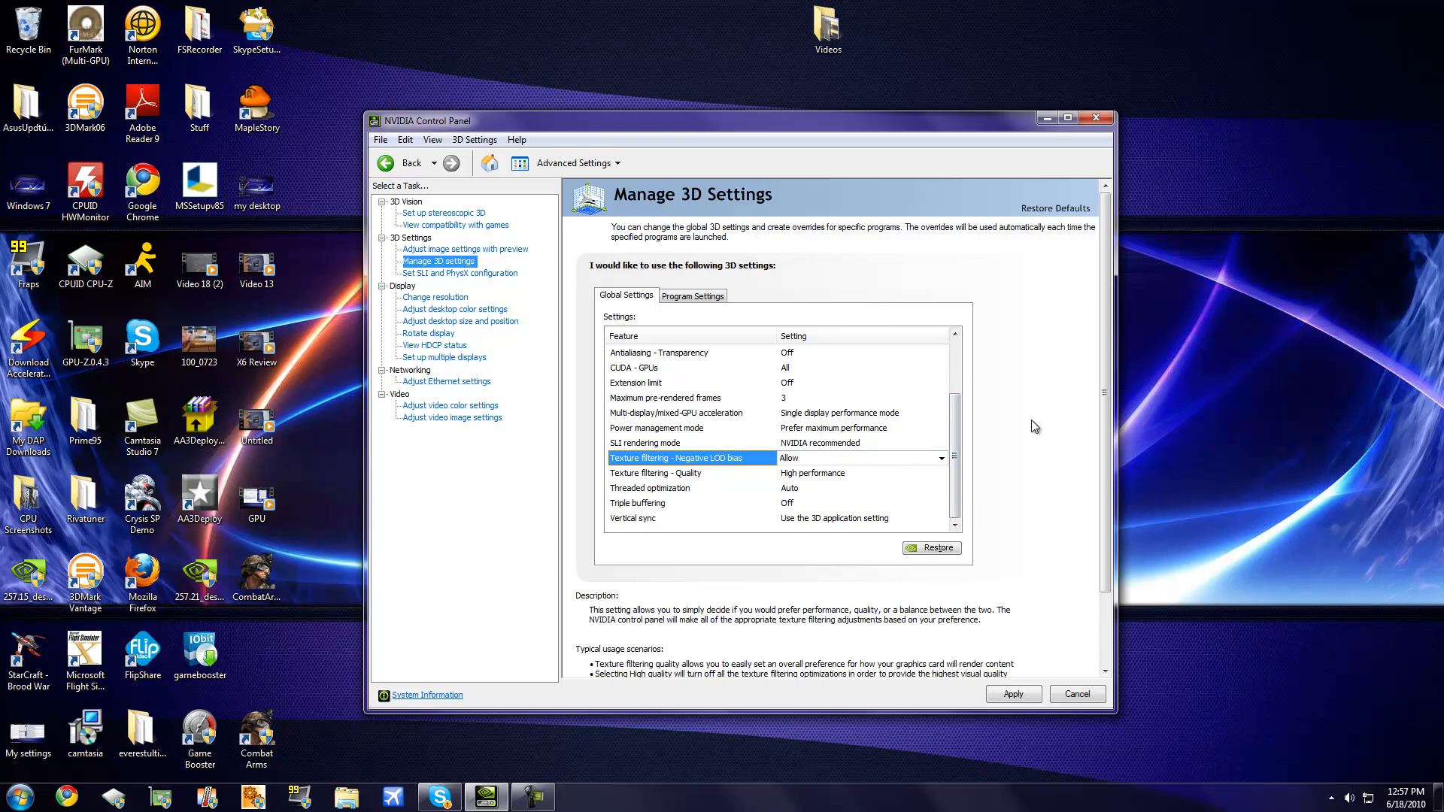
{"action": "left_click", "coordinate": [656, 472]}
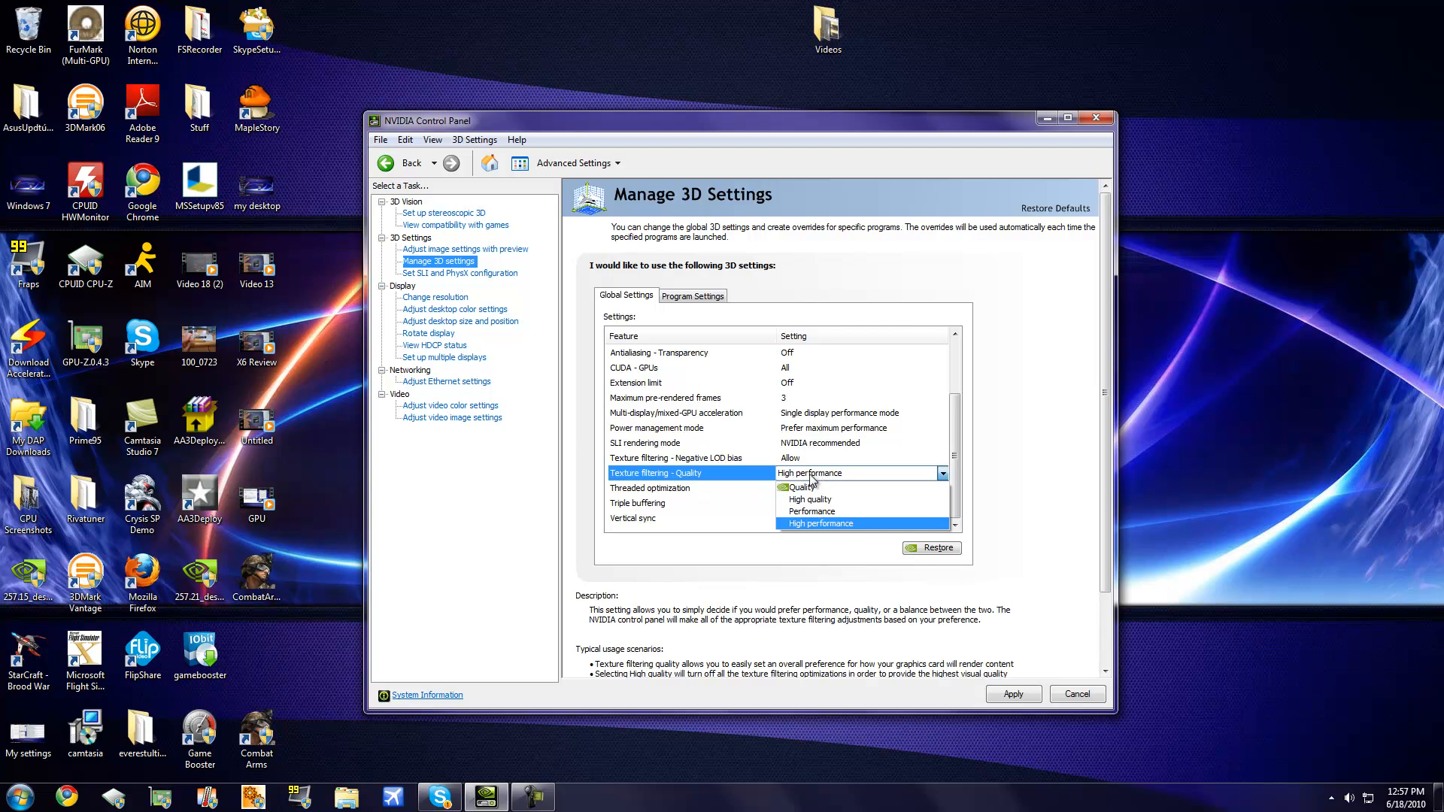
{"action": "mouse_move", "coordinate": [856, 487]}
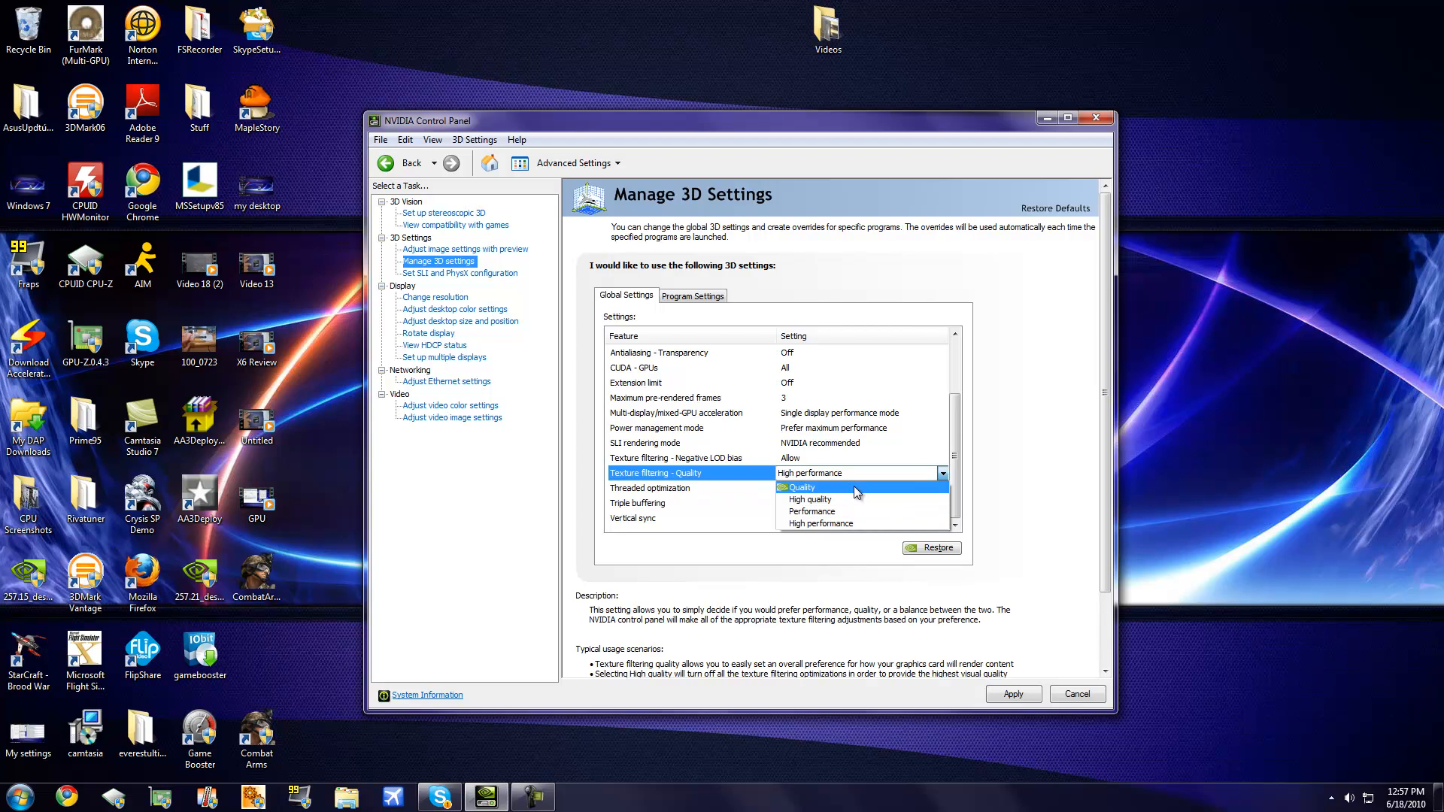
{"action": "left_click", "coordinate": [807, 487]}
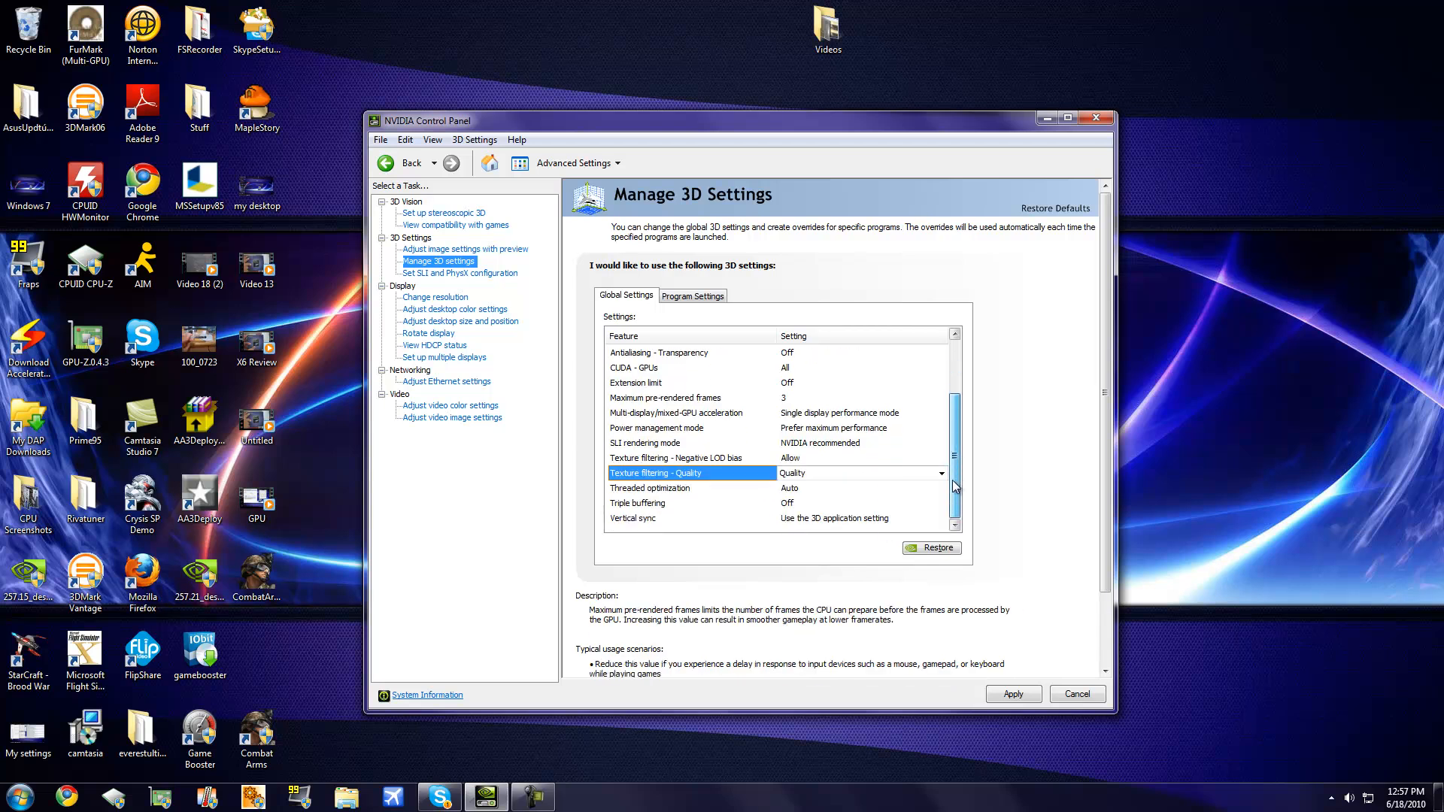
{"action": "left_click", "coordinate": [942, 472]}
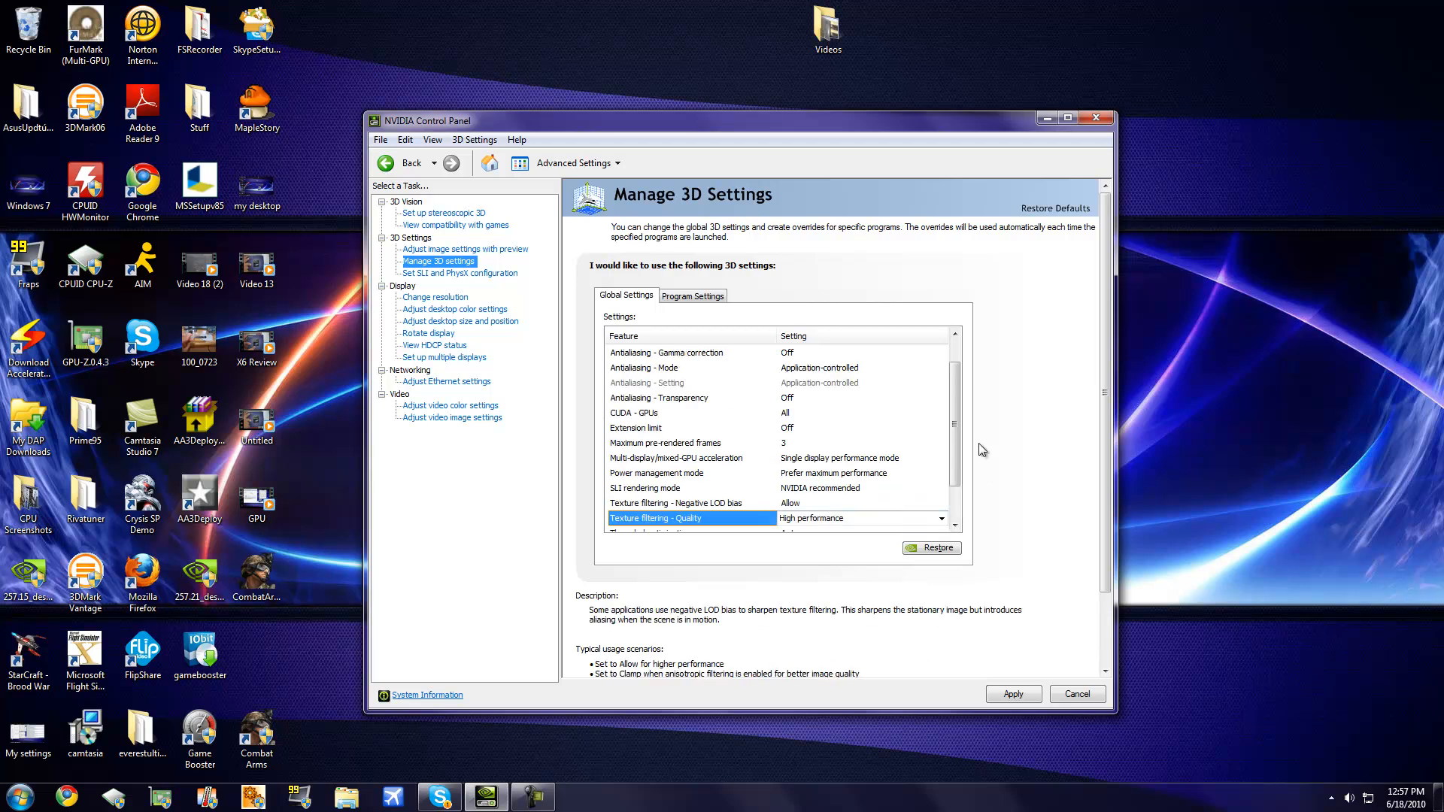
{"action": "scroll", "scroll_direction": "down", "scroll_amount": 3}
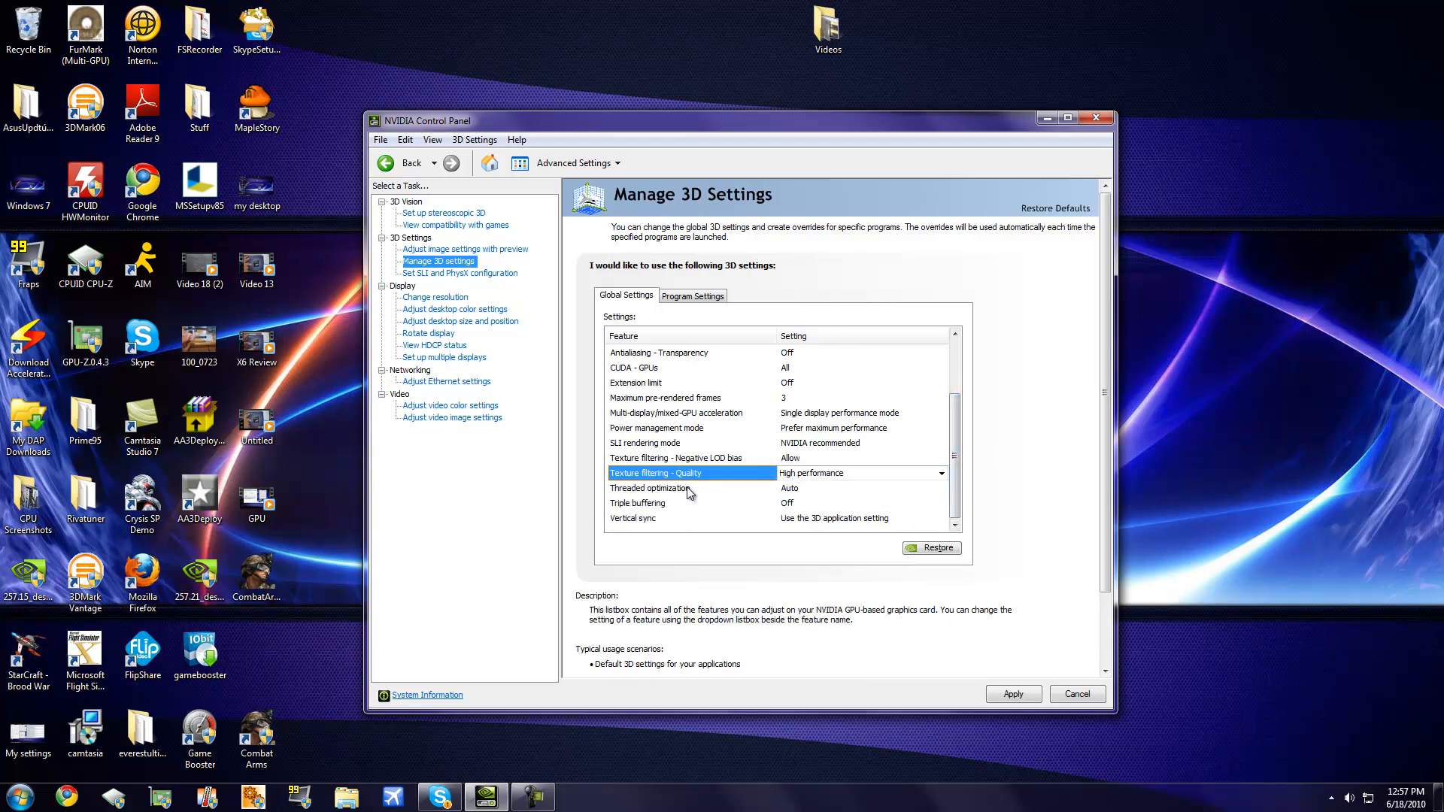
Step: Set Threaded optimization to On instead of Auto
{"action": "left_click", "coordinate": [940, 487]}
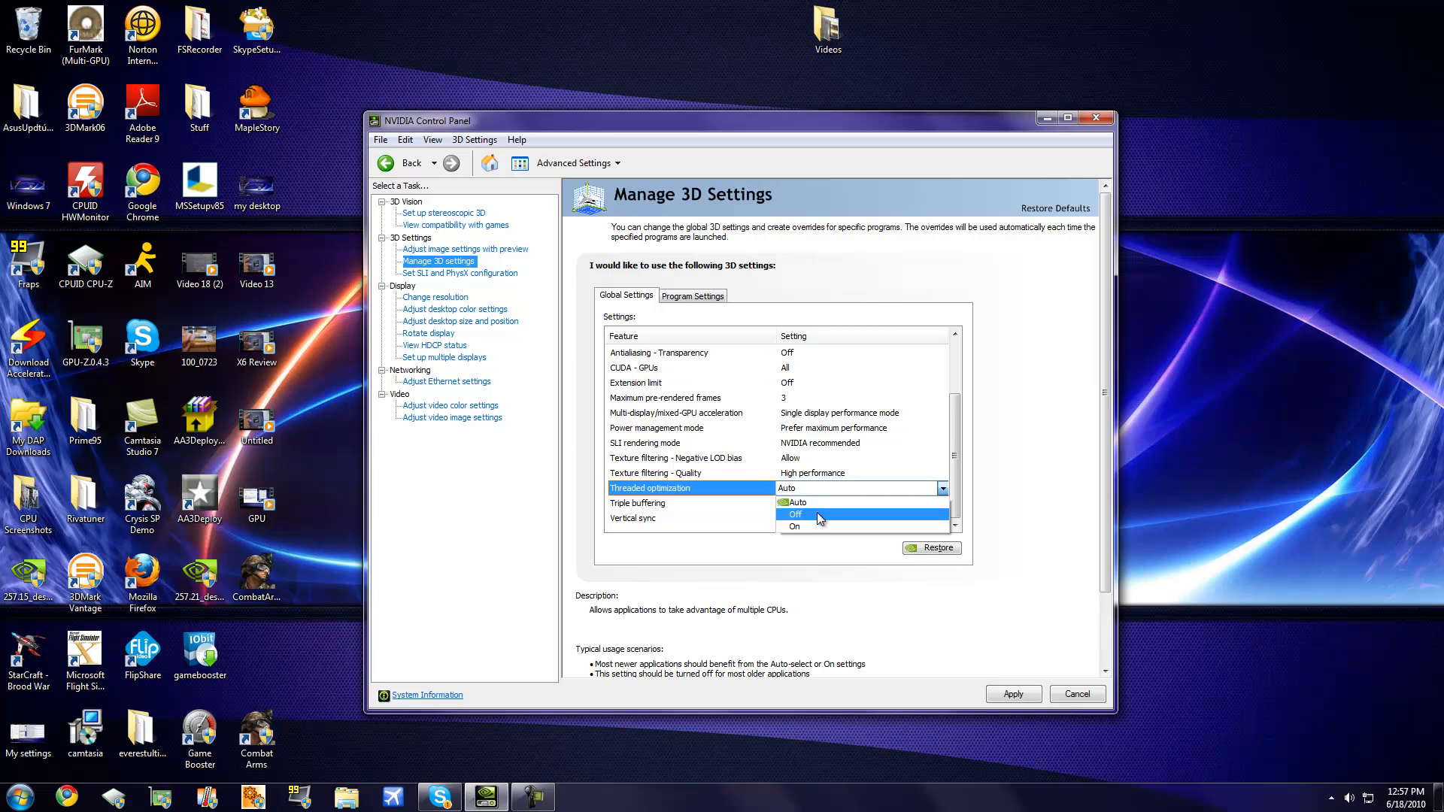
{"action": "mouse_move", "coordinate": [828, 514]}
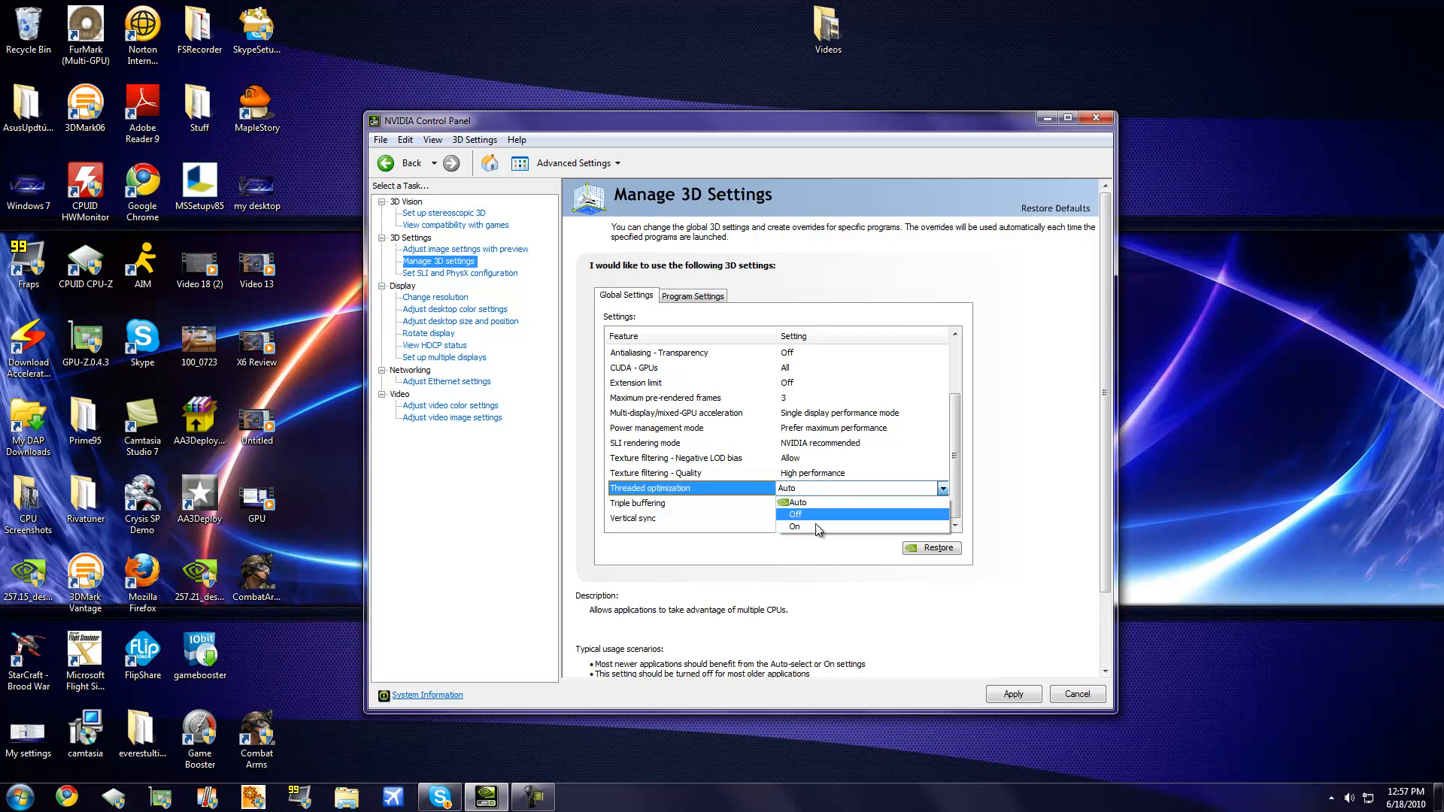
{"action": "mouse_move", "coordinate": [867, 510]}
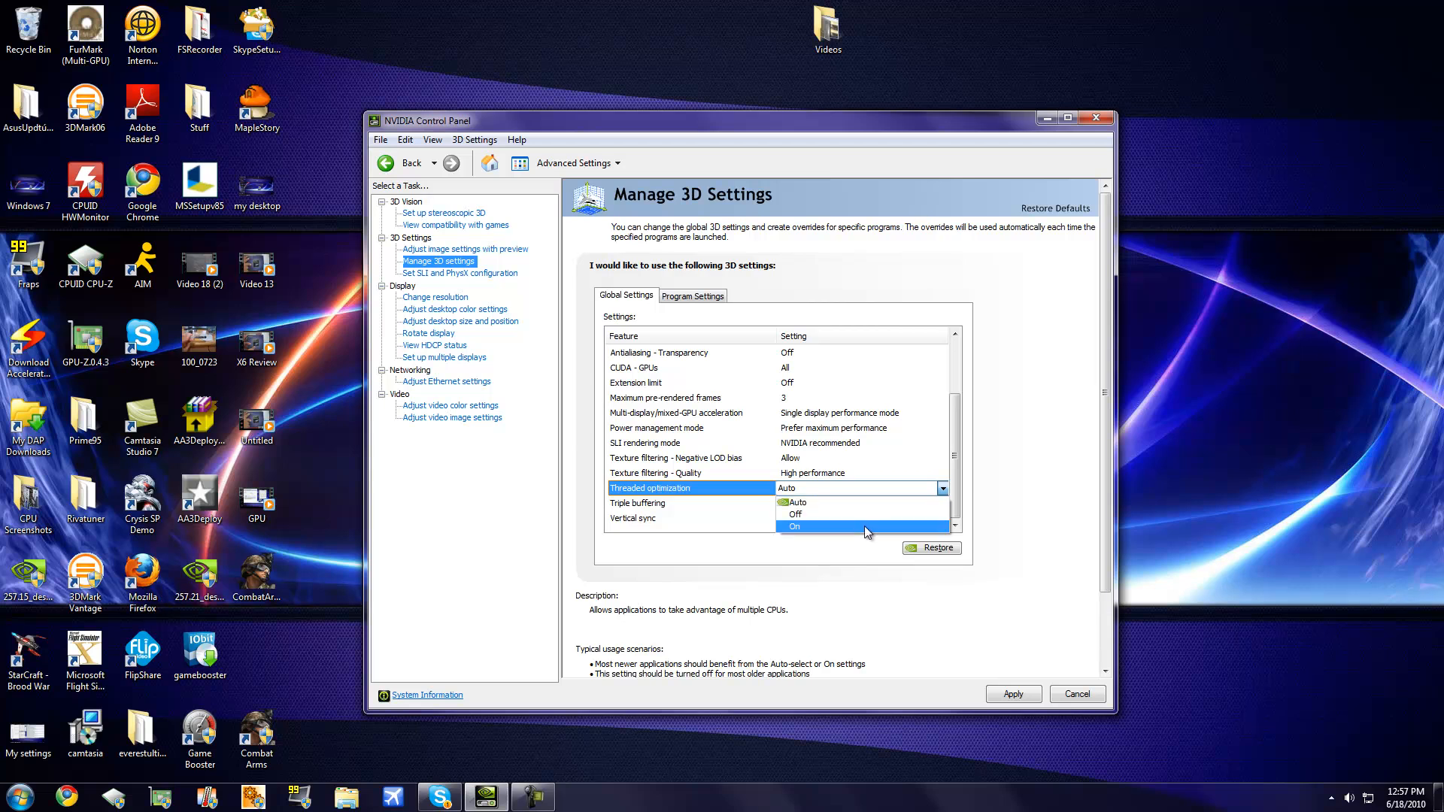
{"action": "left_click", "coordinate": [795, 526]}
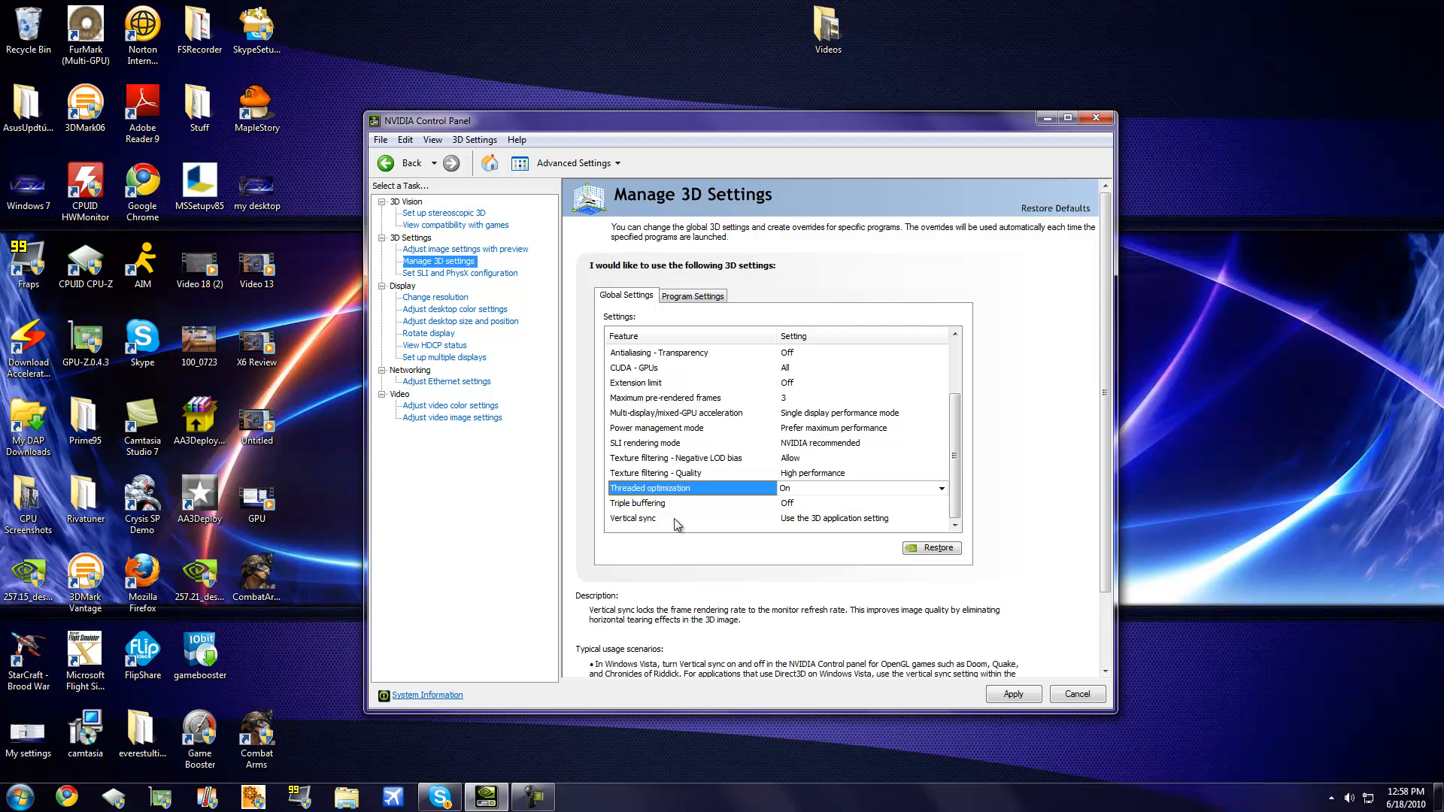
{"action": "mouse_move", "coordinate": [886, 528]}
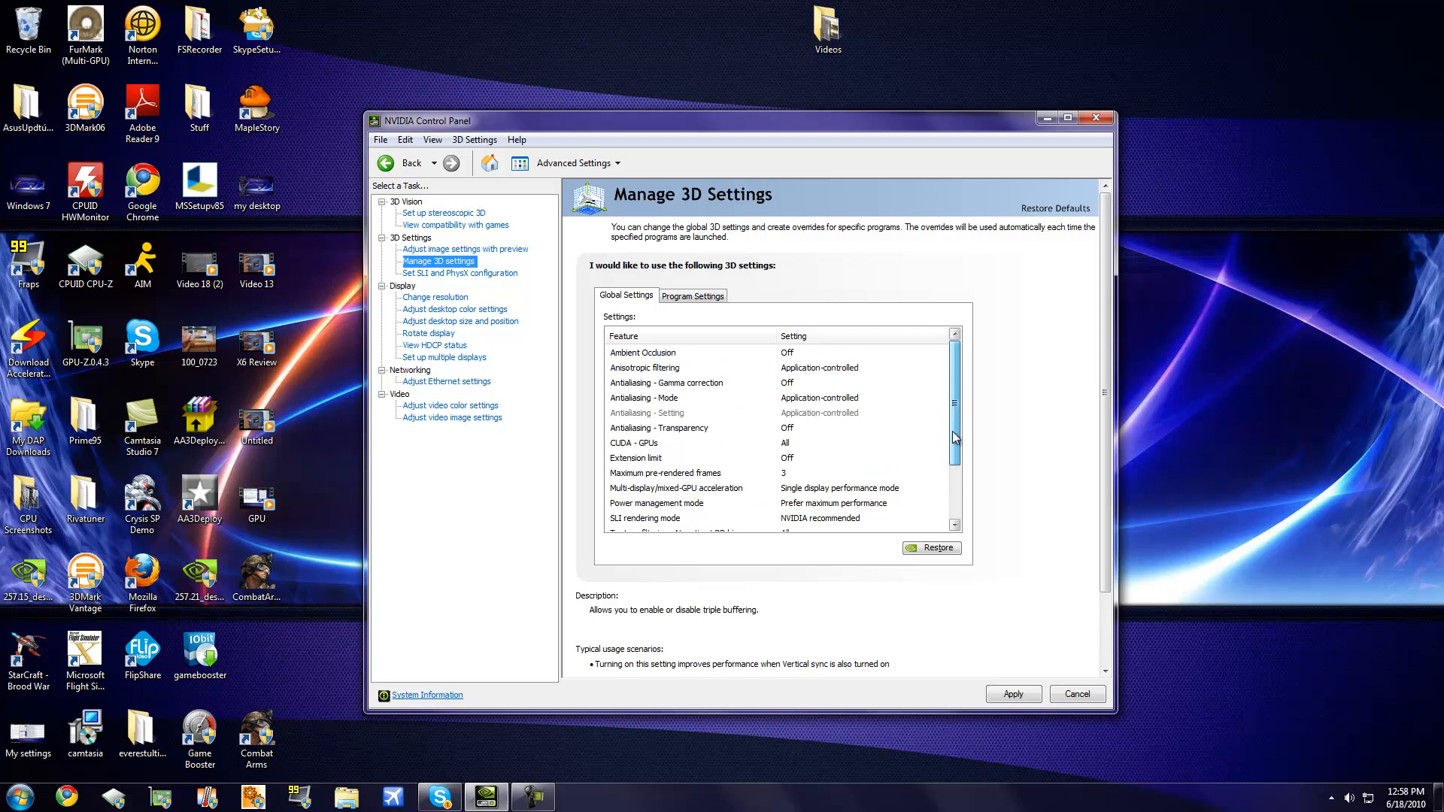
{"action": "mouse_move", "coordinate": [961, 421]}
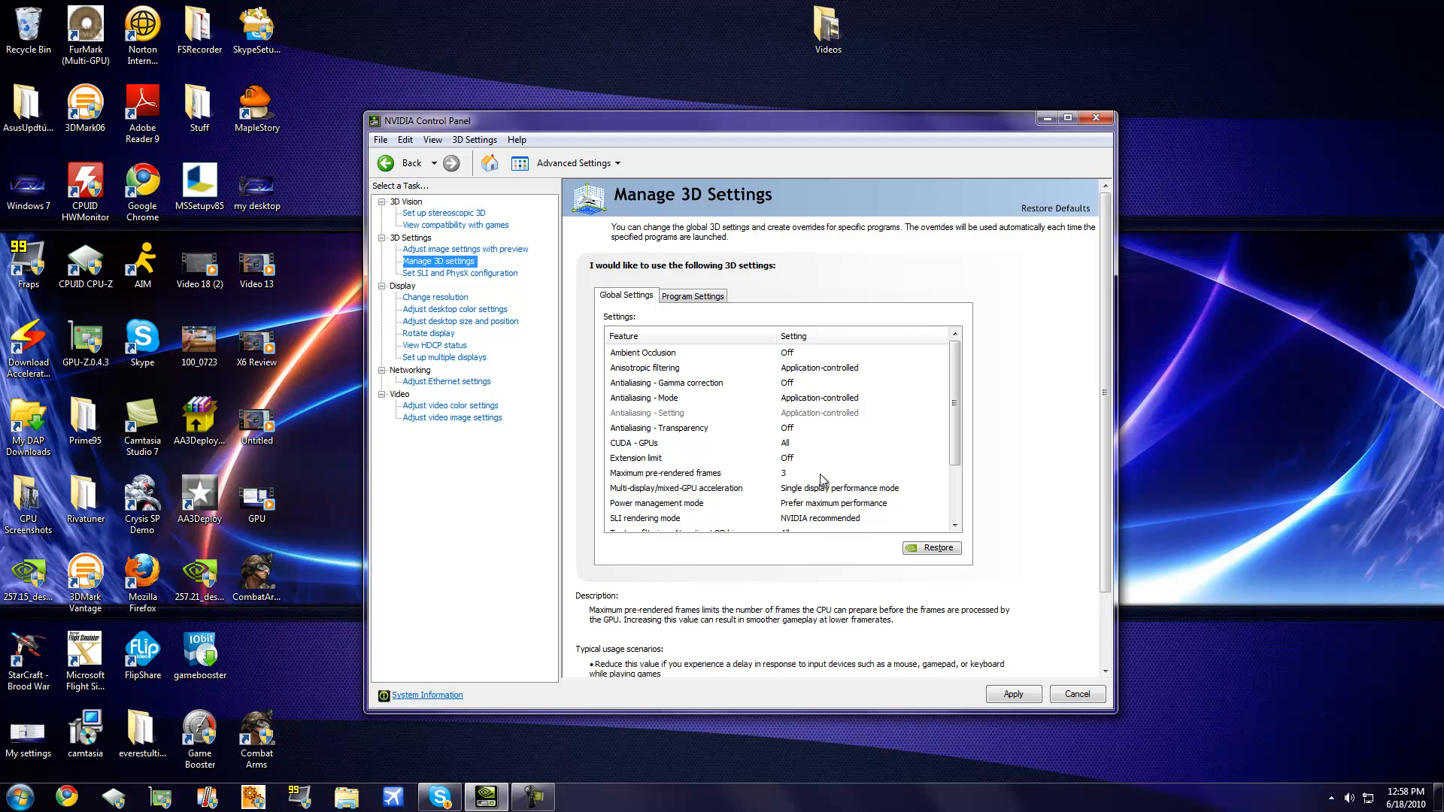
{"action": "left_click", "coordinate": [866, 472]}
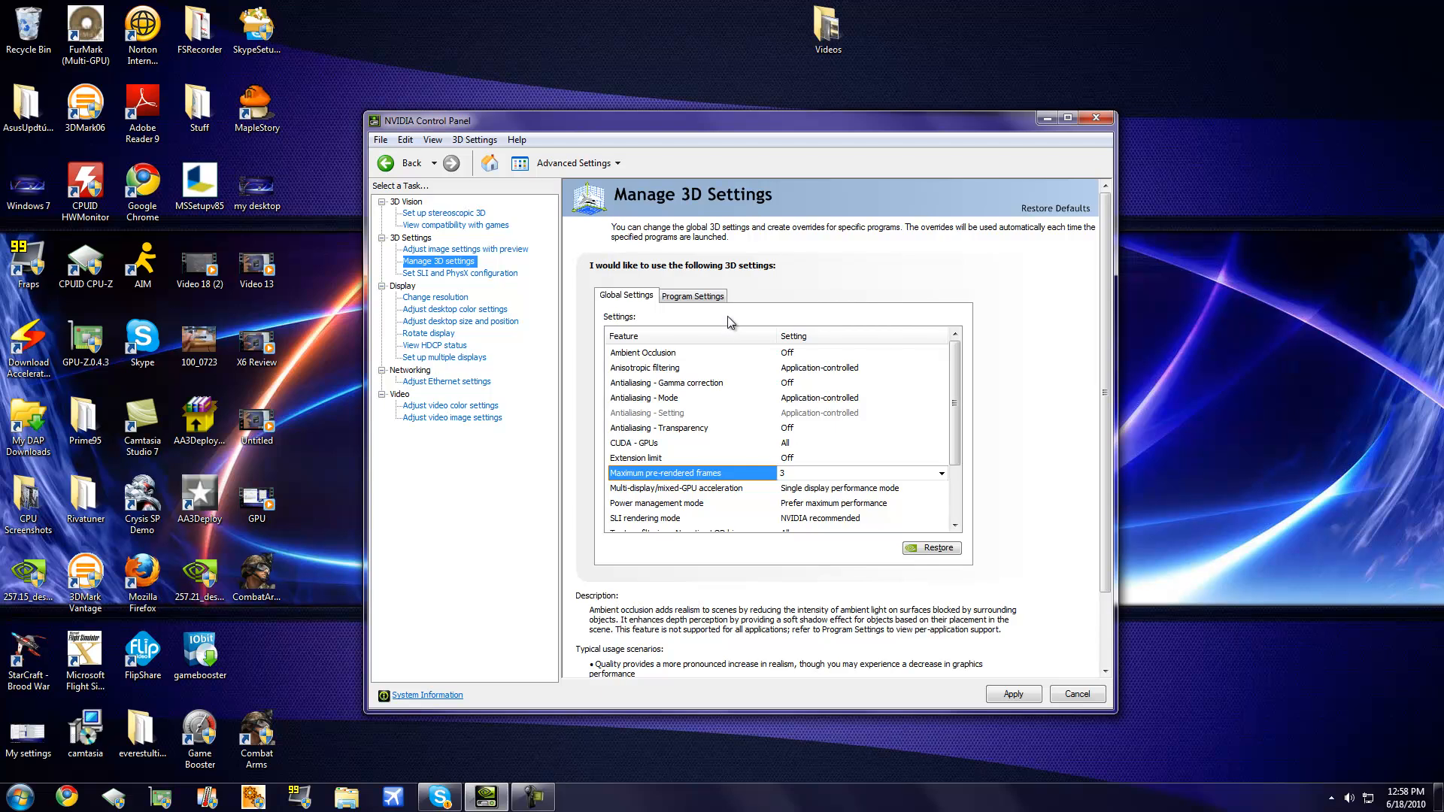
{"action": "mouse_move", "coordinate": [745, 322]}
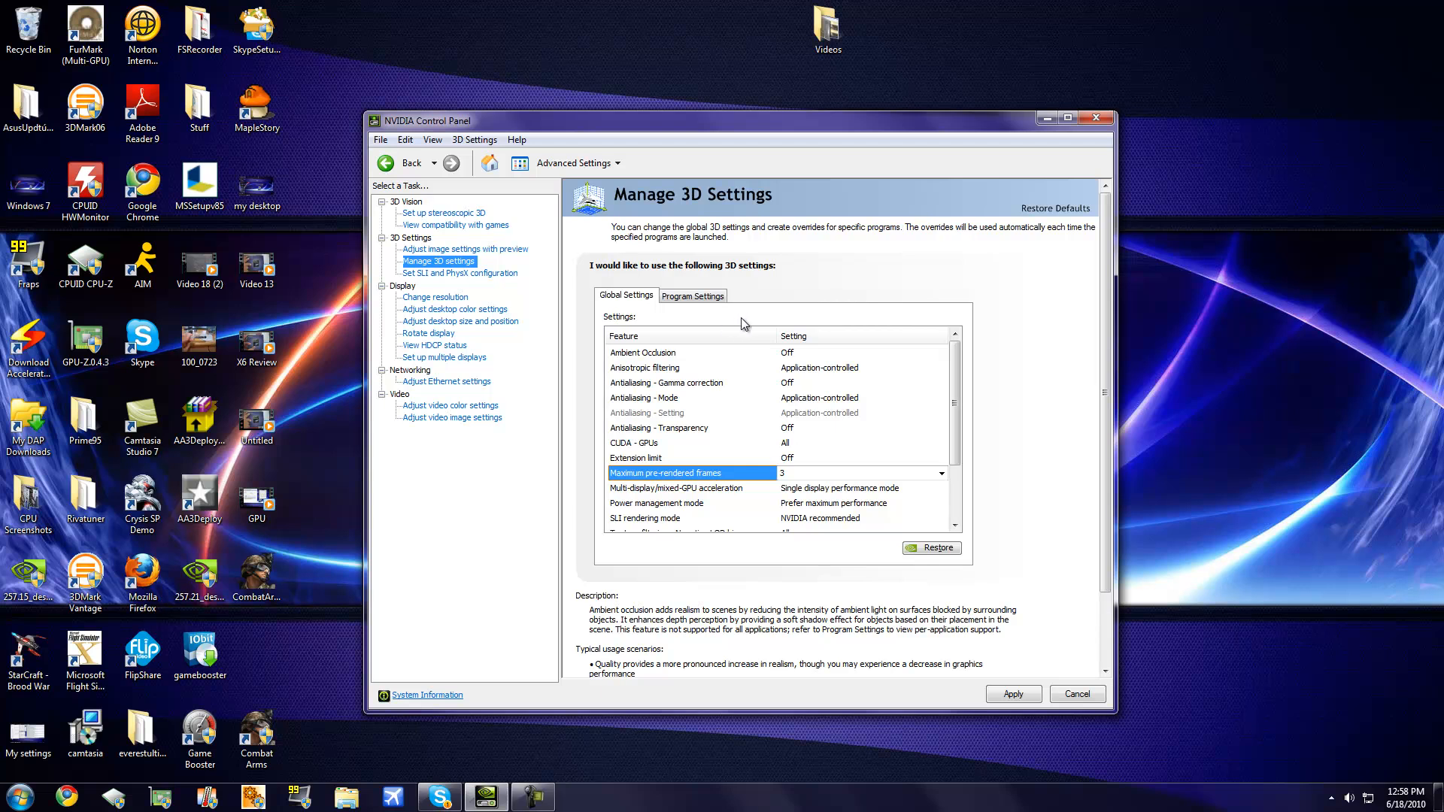